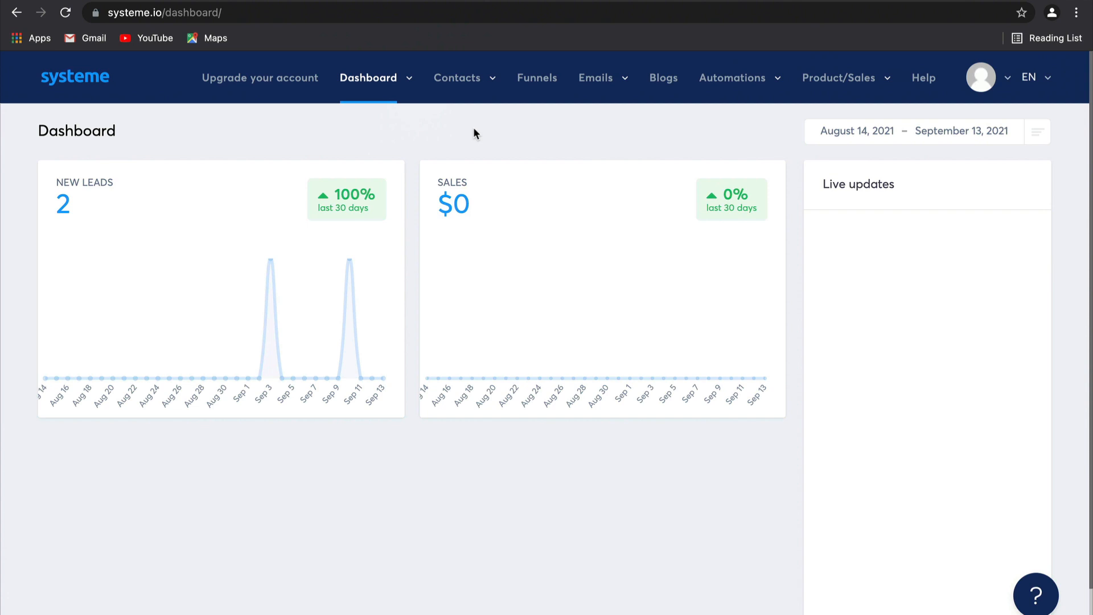
Navigate via the Product/Sales menu to the empty Courses overview
{"action": "left_click", "coordinate": [839, 77]}
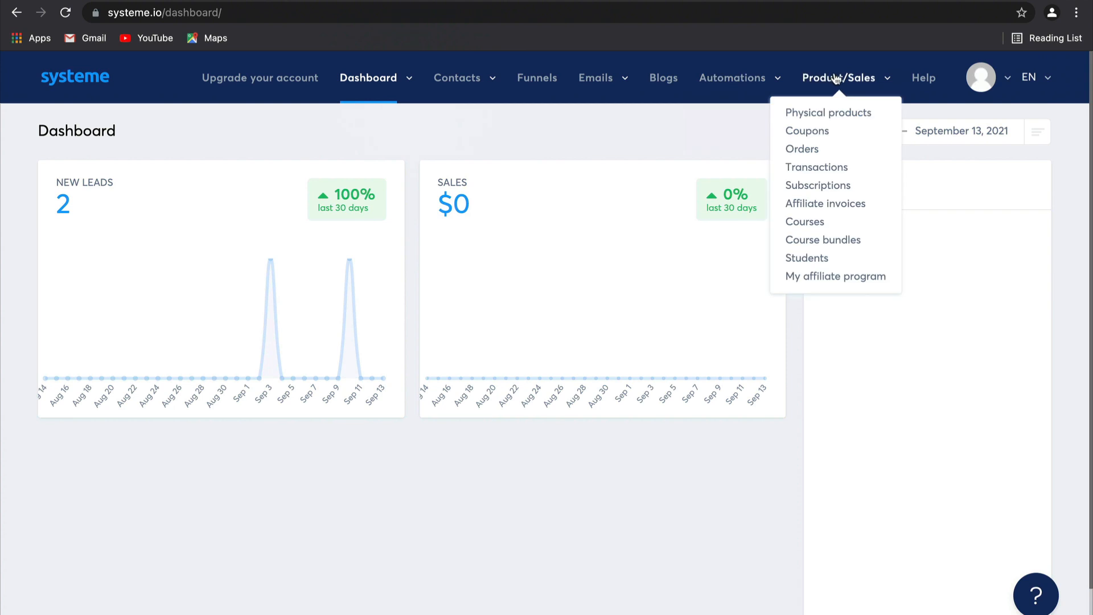
{"action": "mouse_move", "coordinate": [822, 240]}
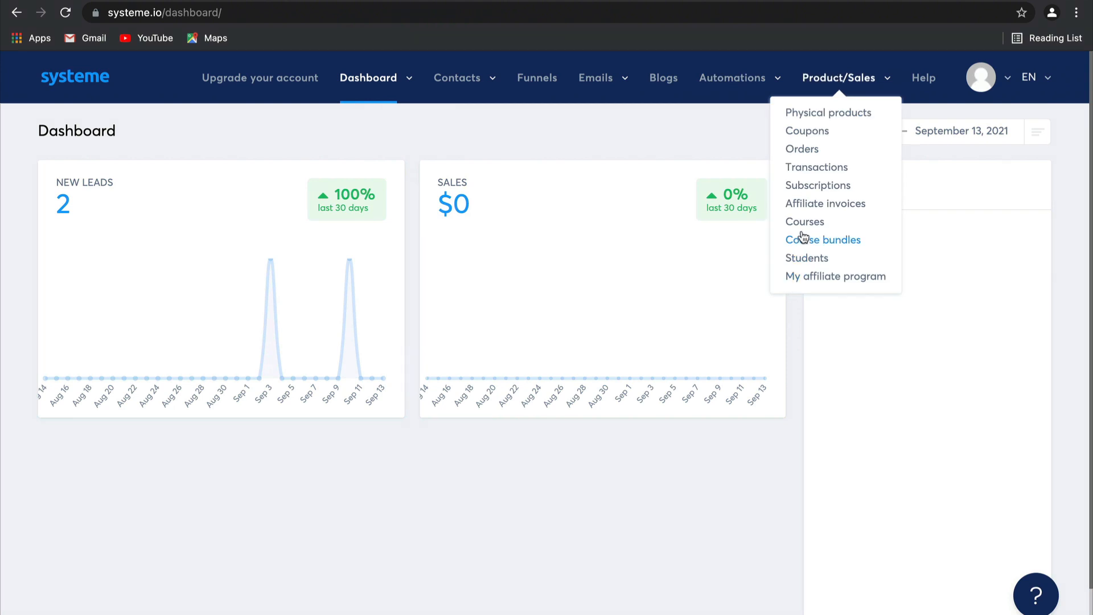
{"action": "left_click", "coordinate": [805, 222]}
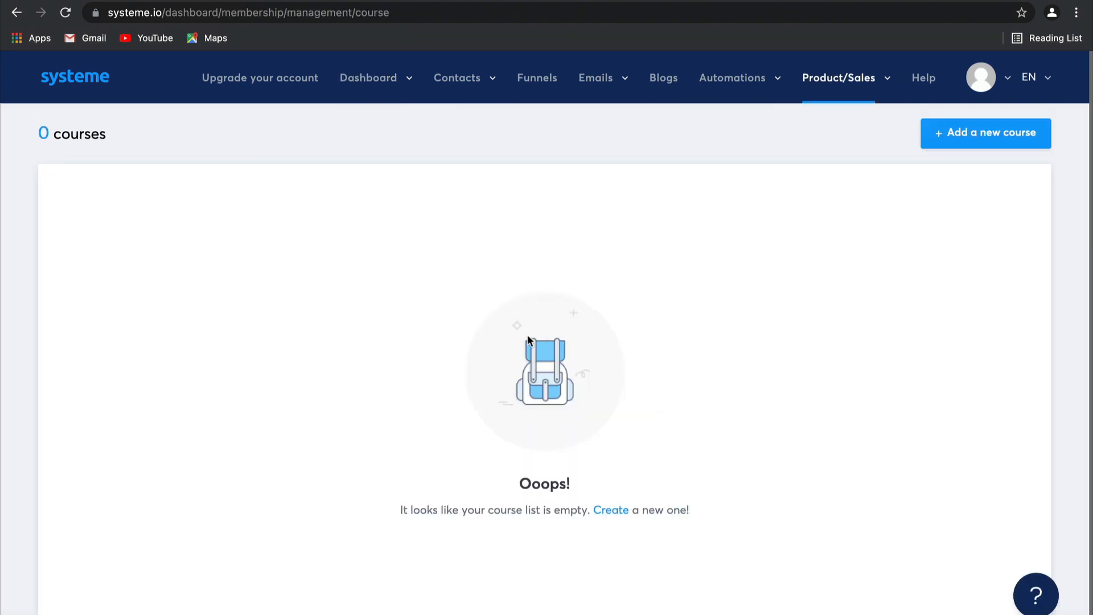
{"action": "mouse_move", "coordinate": [809, 412]}
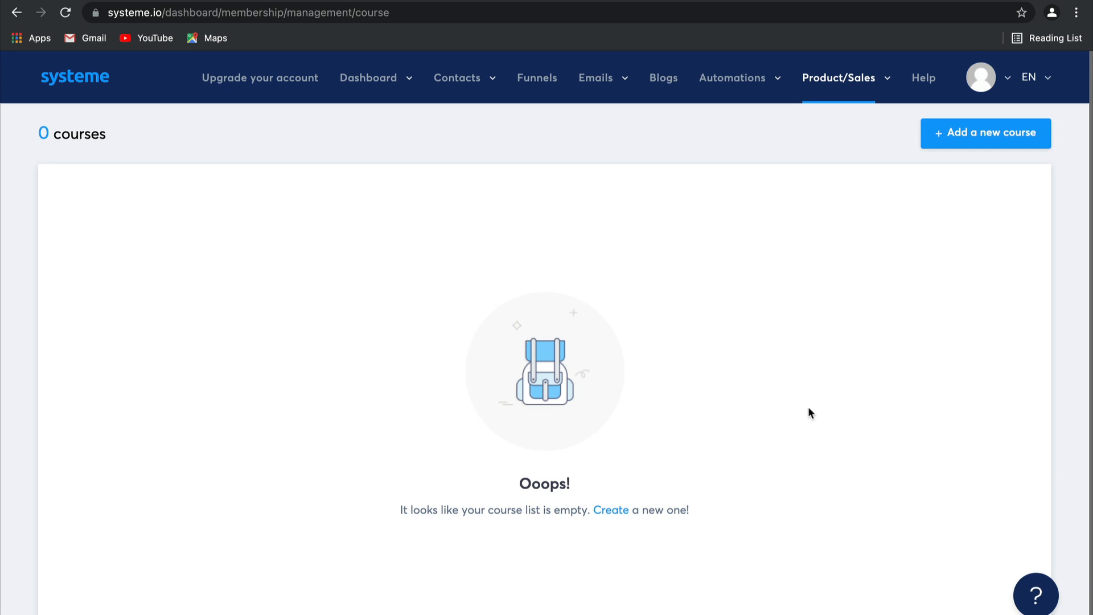
{"action": "mouse_move", "coordinate": [1012, 143]}
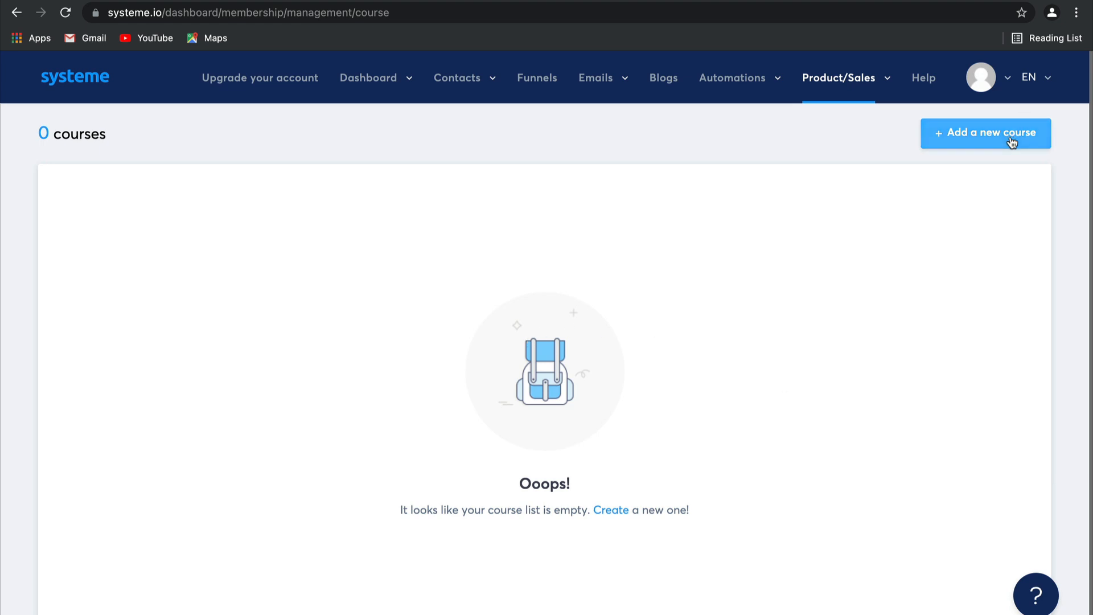
Create and save a new course named 'Real Estate Course', landing on its empty curriculum
{"action": "left_click", "coordinate": [986, 134]}
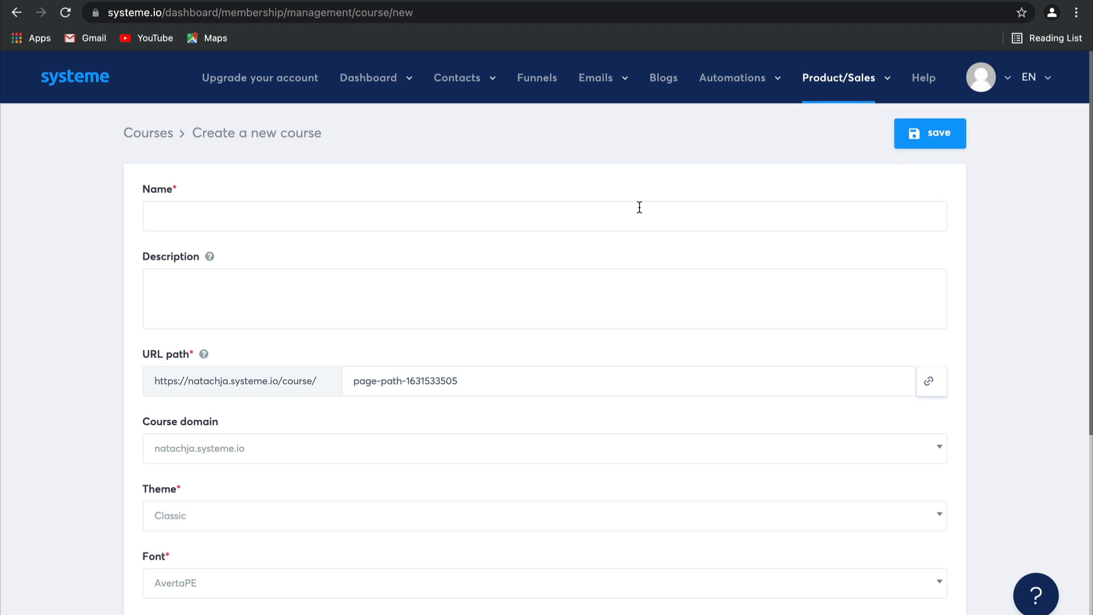
{"action": "type", "text": "R"}
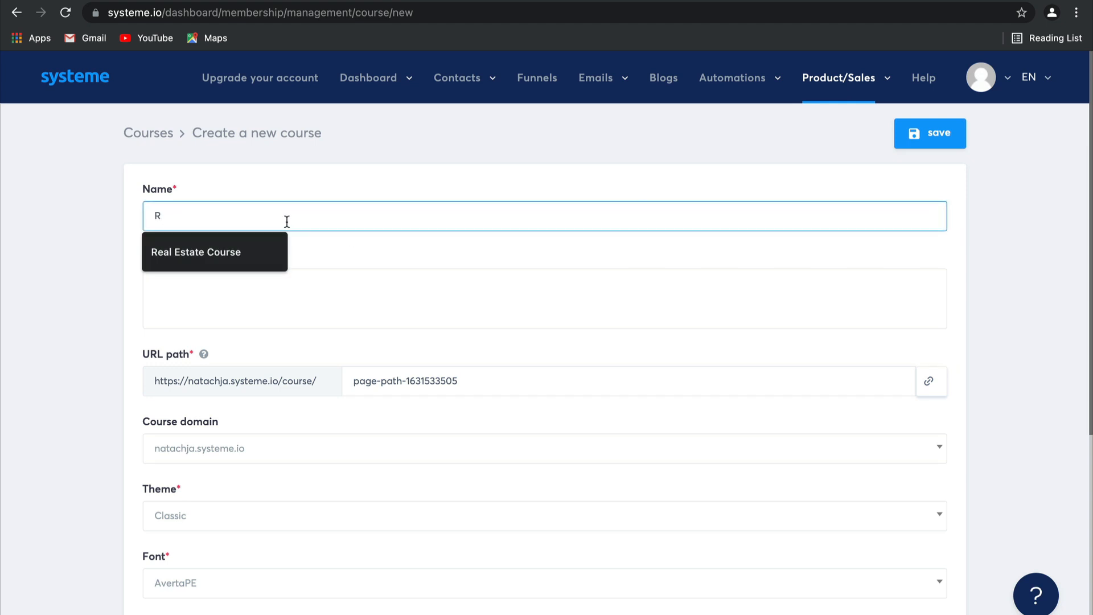
{"action": "left_click", "coordinate": [196, 252]}
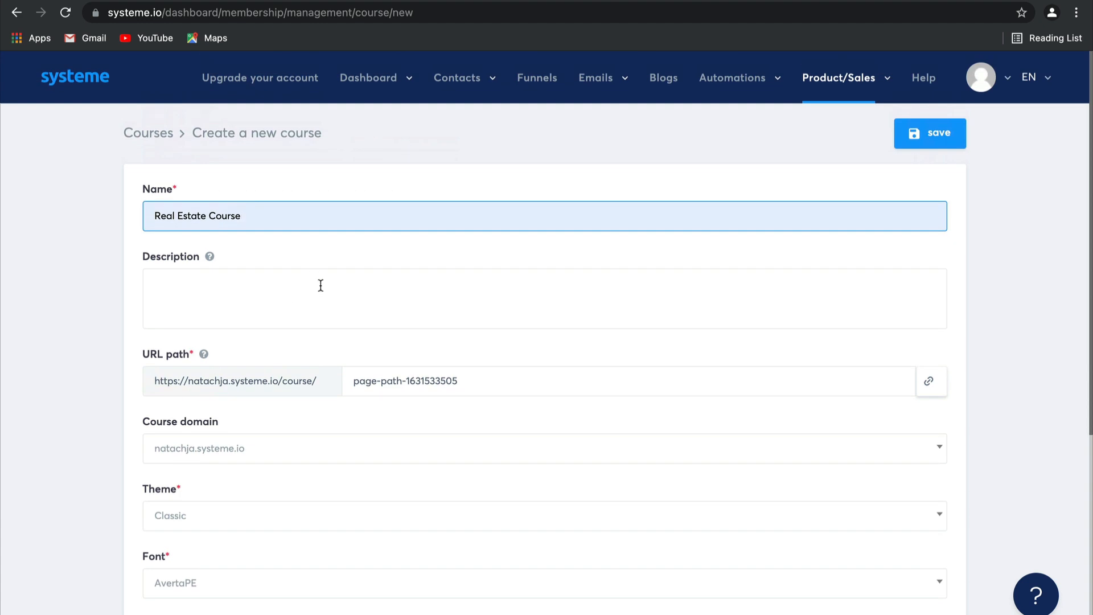
{"action": "scroll", "scroll_direction": "down", "scroll_amount": 3}
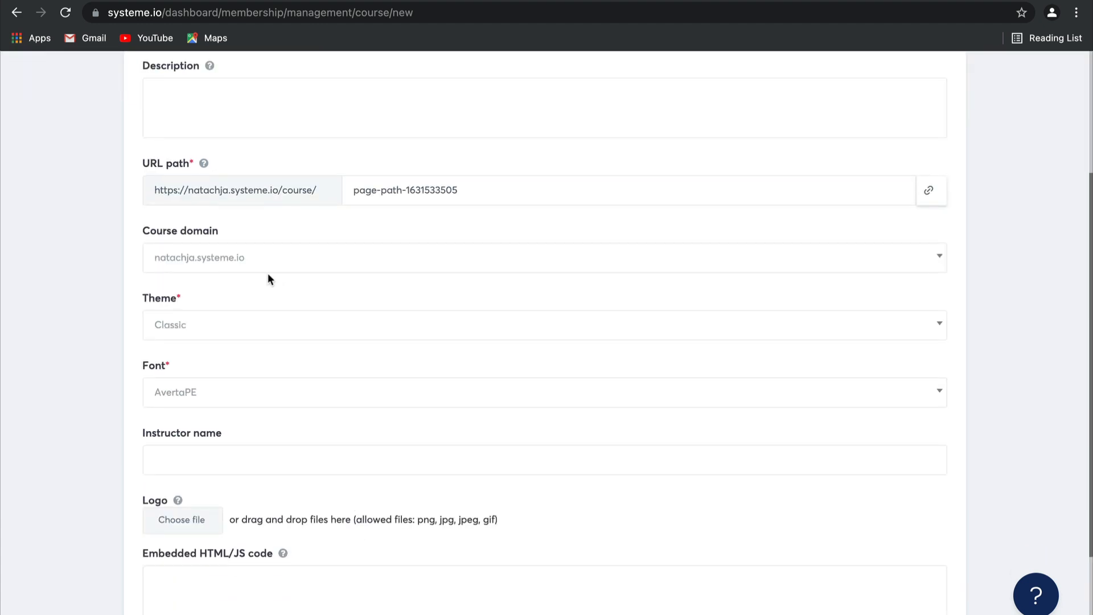
{"action": "mouse_move", "coordinate": [330, 412]}
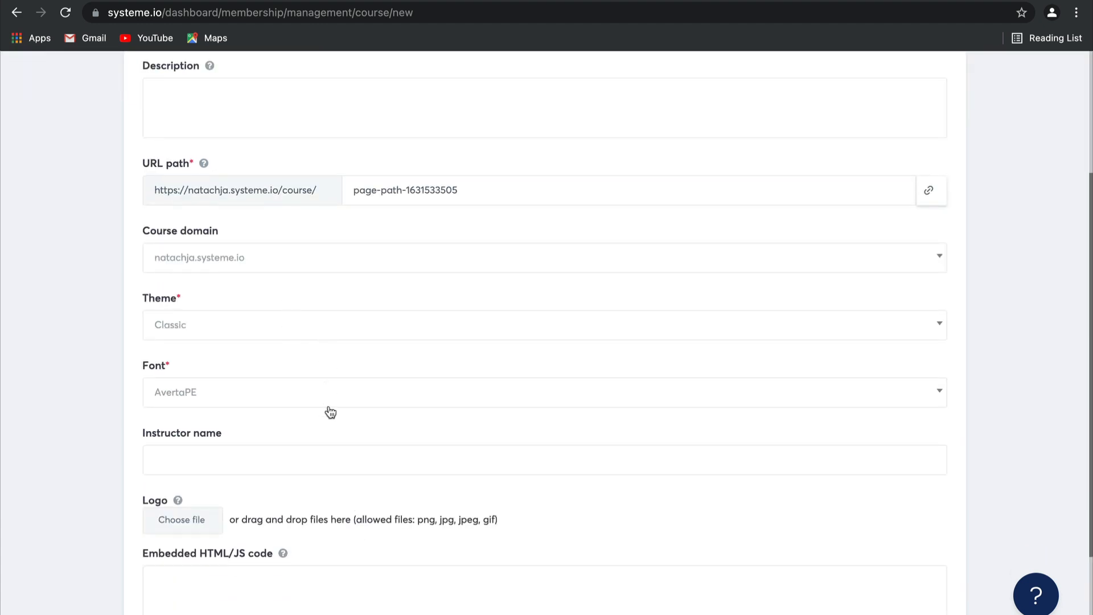
{"action": "mouse_move", "coordinate": [330, 411]}
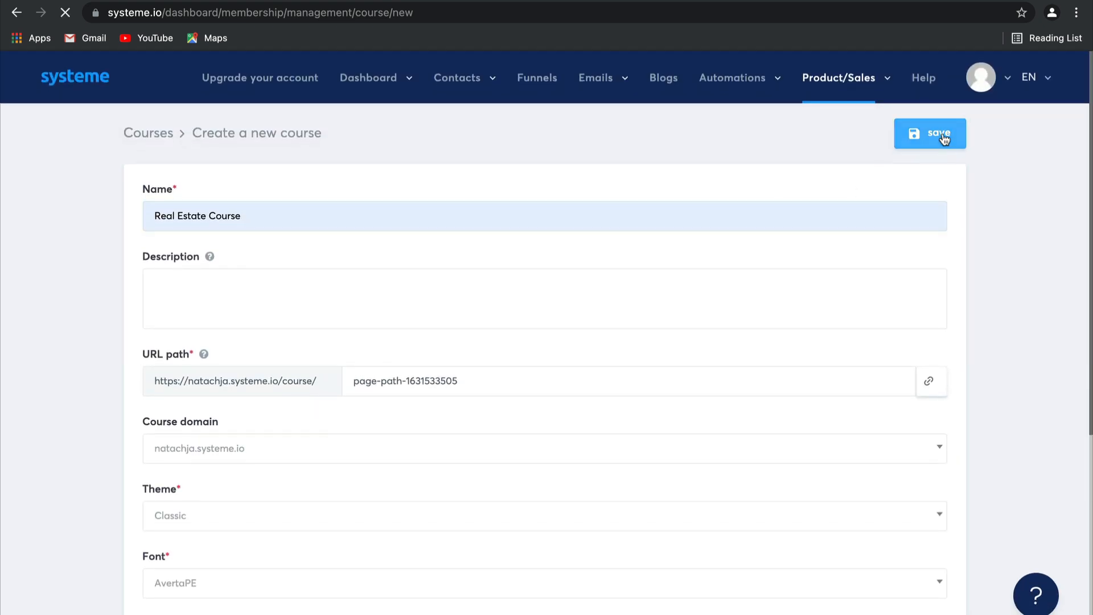
{"action": "left_click", "coordinate": [930, 133]}
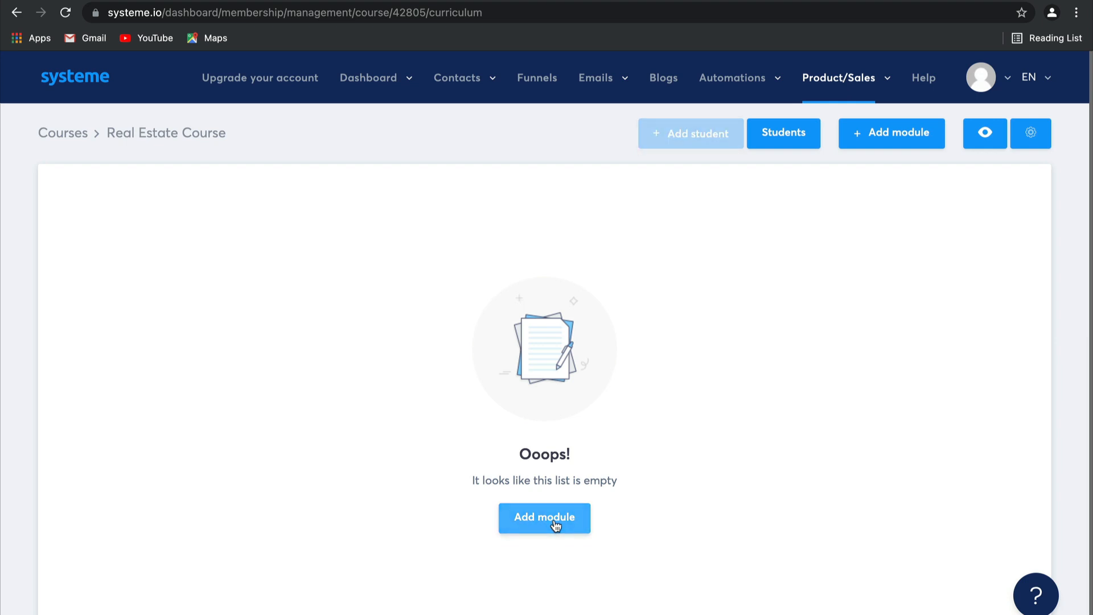
Add a first module named 'Module 1' to the course
{"action": "left_click", "coordinate": [544, 518]}
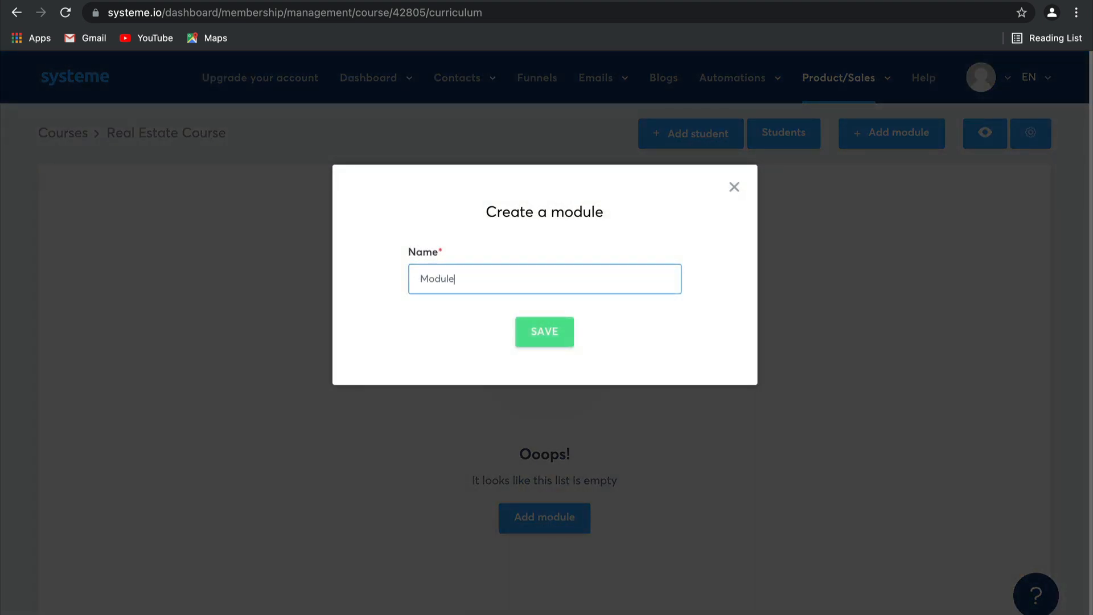
{"action": "left_click", "coordinate": [544, 332]}
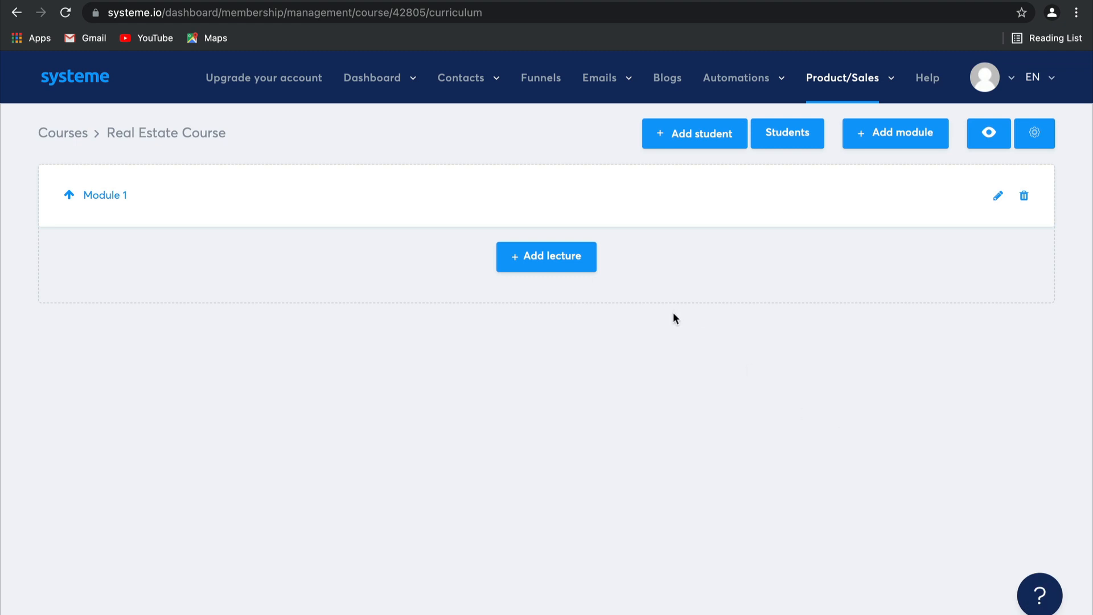
{"action": "mouse_move", "coordinate": [674, 296]}
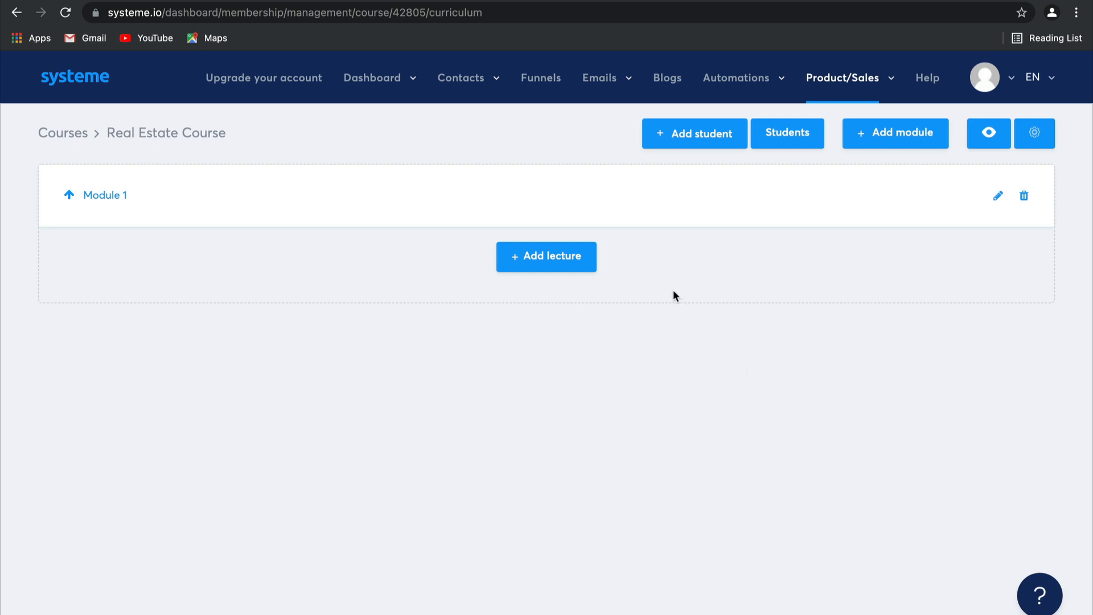
{"action": "mouse_move", "coordinate": [545, 256]}
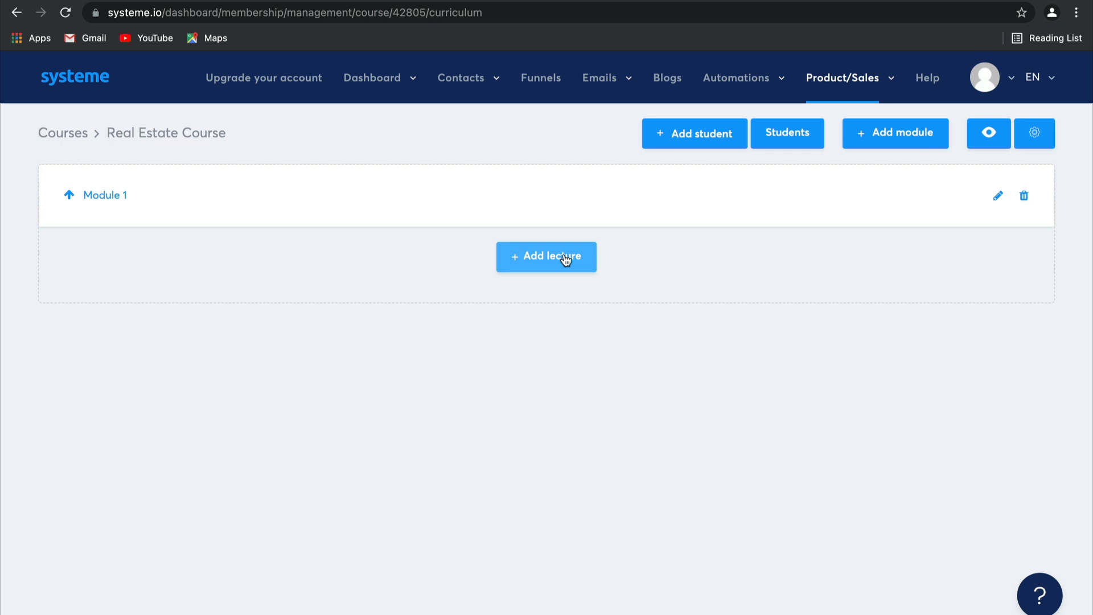
Add lecture 'Chapter 1 - The foundations' to Module 1 with delay 7 and the video template
{"action": "left_click", "coordinate": [546, 256]}
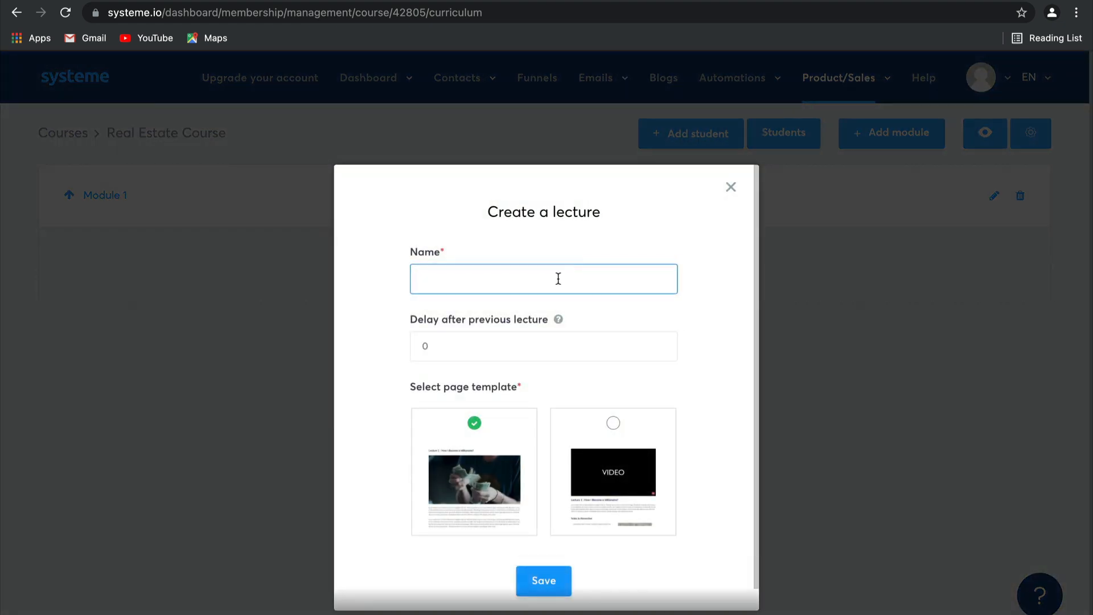
{"action": "left_click", "coordinate": [543, 579]}
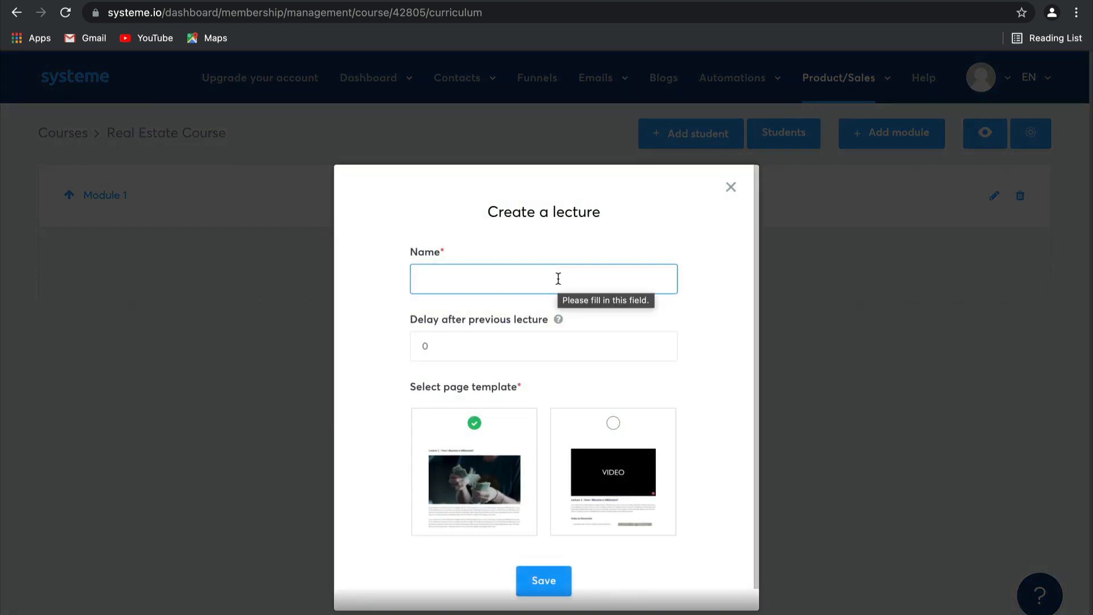
{"action": "type", "text": "Chapter 1 - The foundations"}
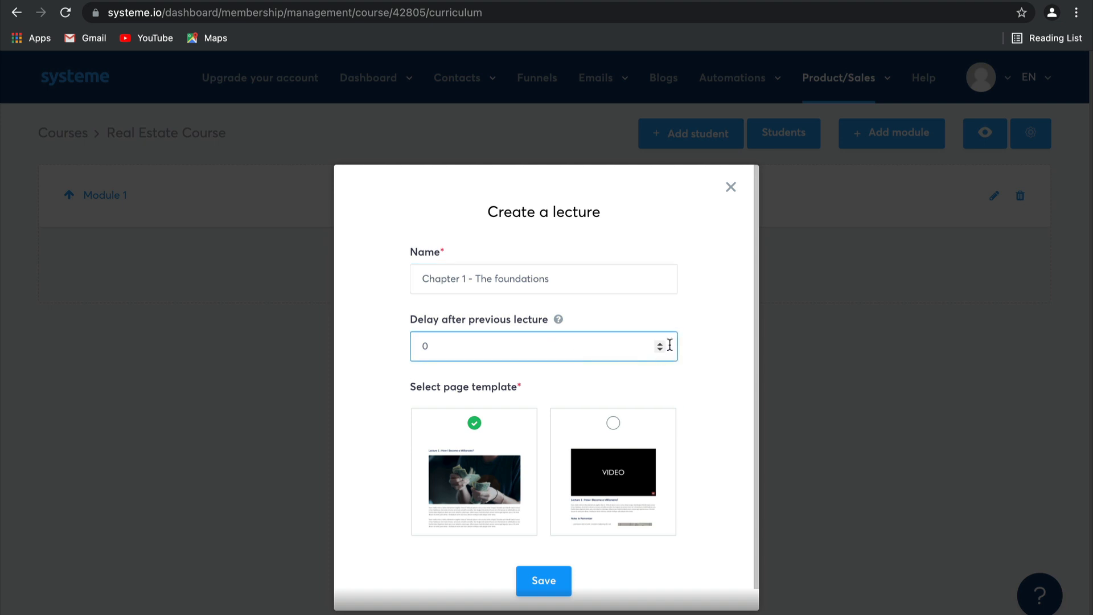
{"action": "type", "text": "4"}
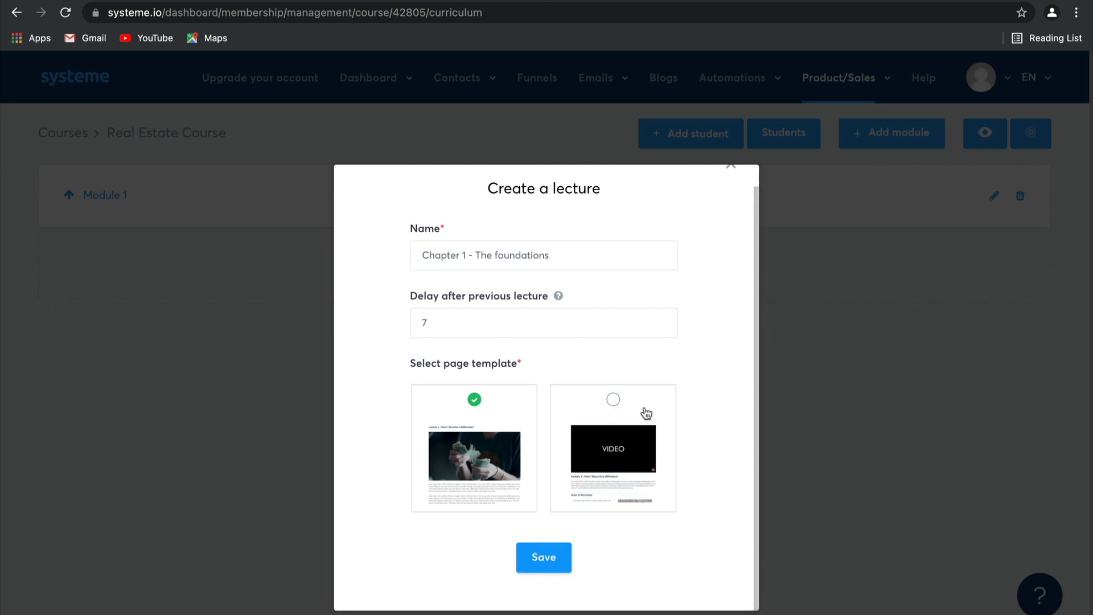
{"action": "left_click", "coordinate": [543, 557]}
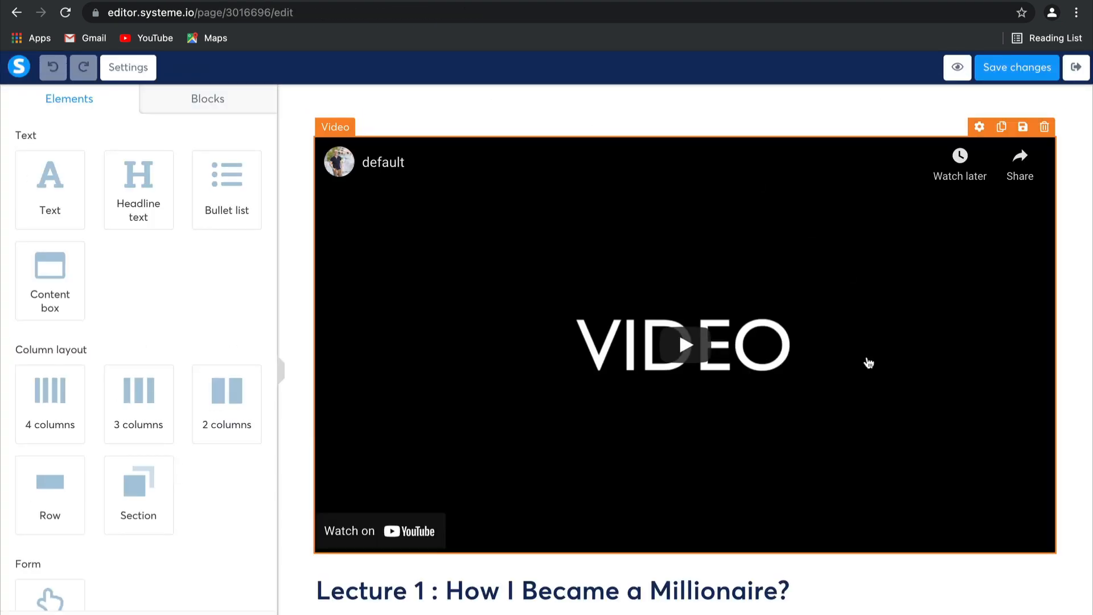
Move the 'Lecture 1 : How I Became a Millionaire?' heading above the video element
{"action": "scroll", "scroll_direction": "down", "scroll_amount": 3}
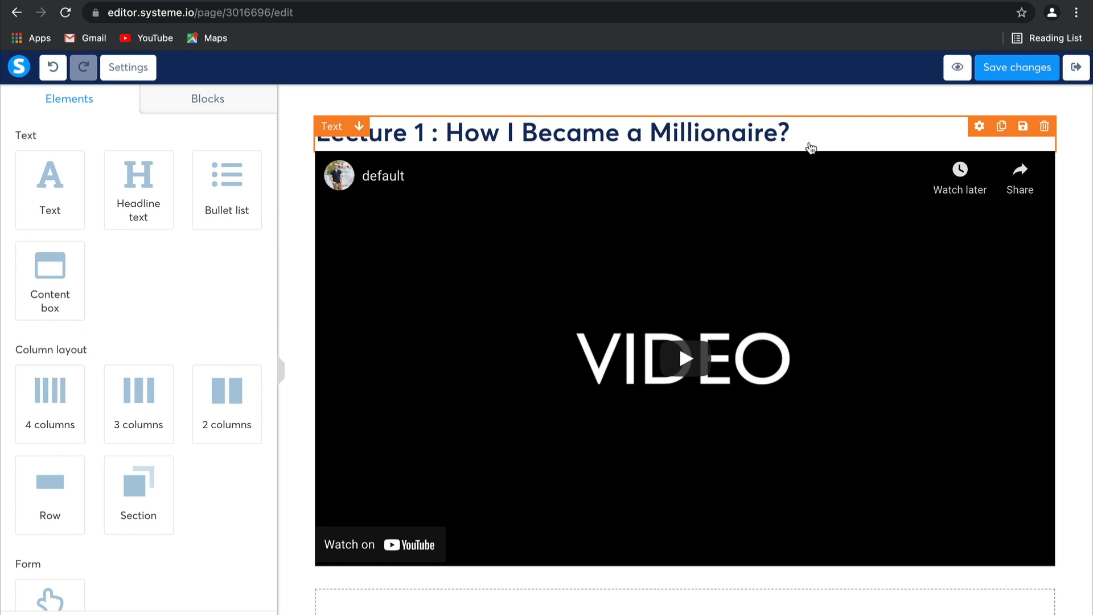
{"action": "scroll", "scroll_direction": "down", "scroll_amount": 3}
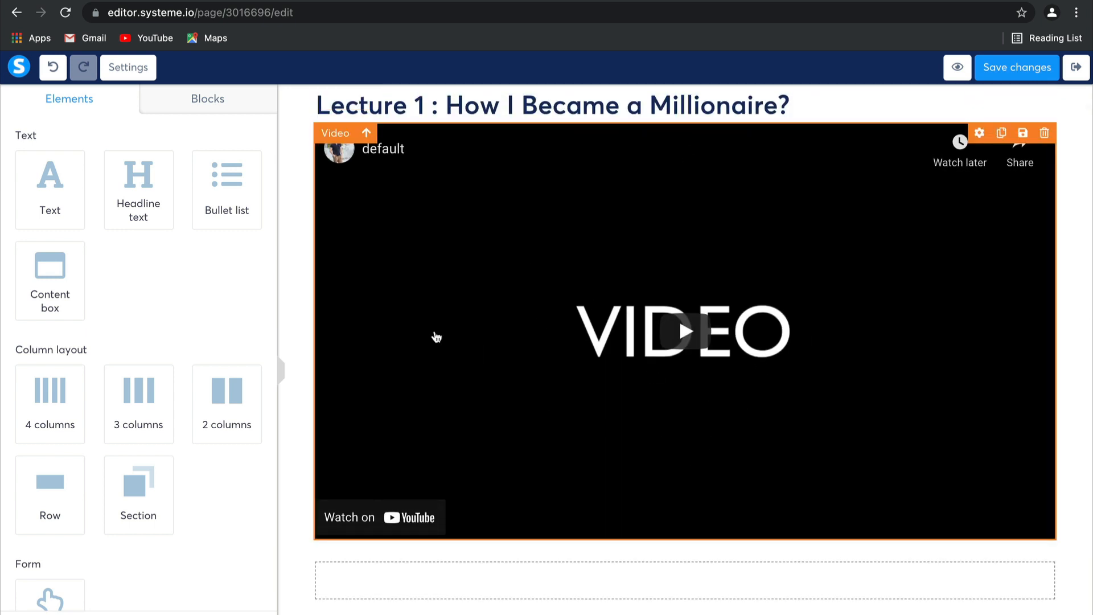
{"action": "scroll", "scroll_direction": "down", "scroll_amount": 3}
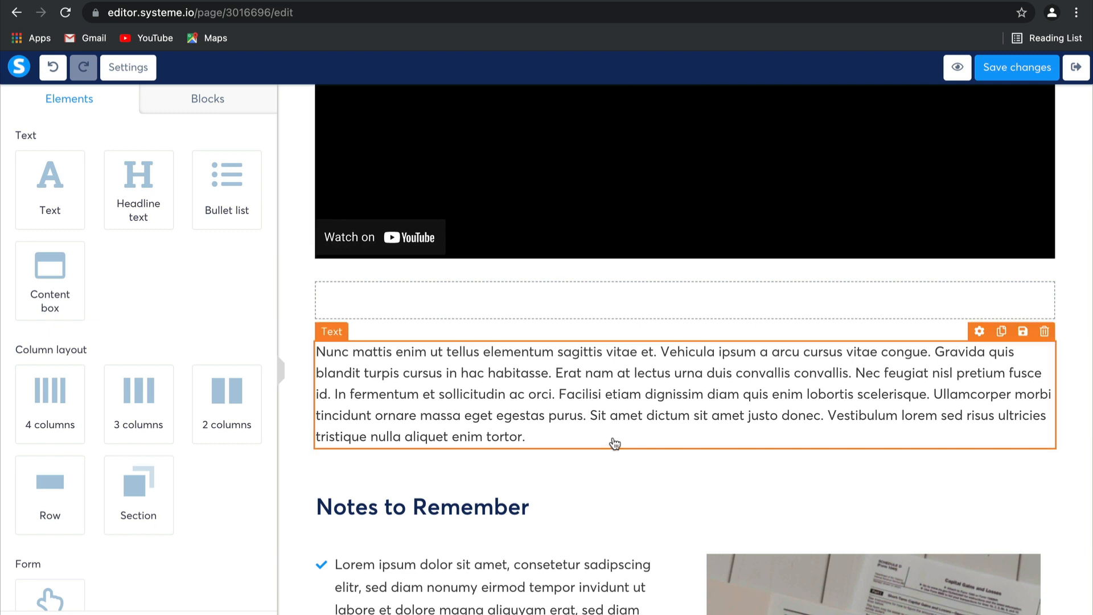
Replace the lorem ipsum paragraph below the video with 'Resources:'
{"action": "left_click", "coordinate": [613, 394]}
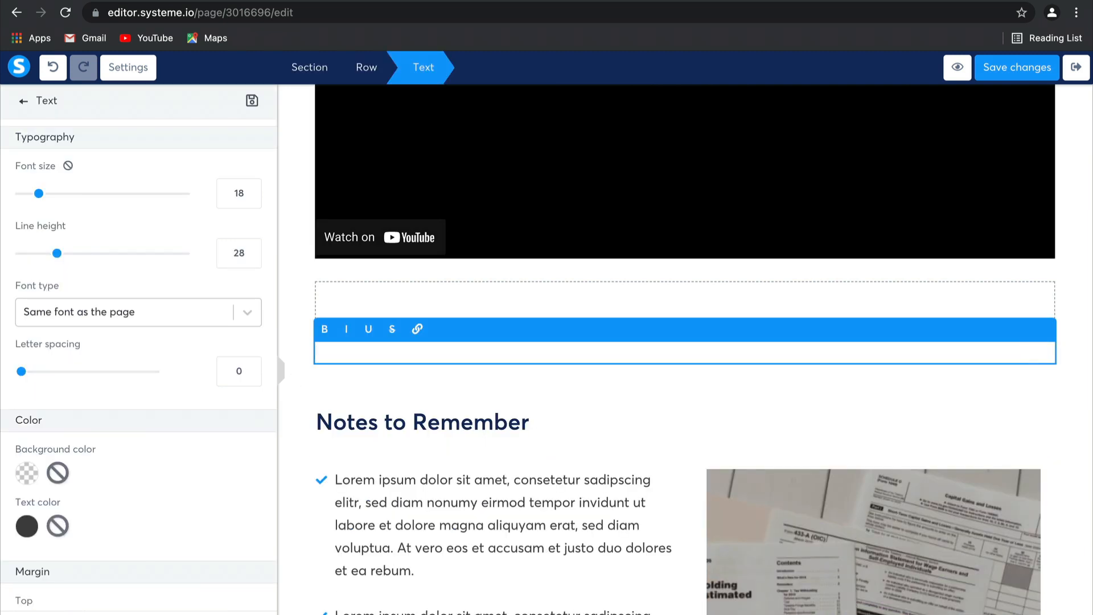
{"action": "type", "text": "Resources:"}
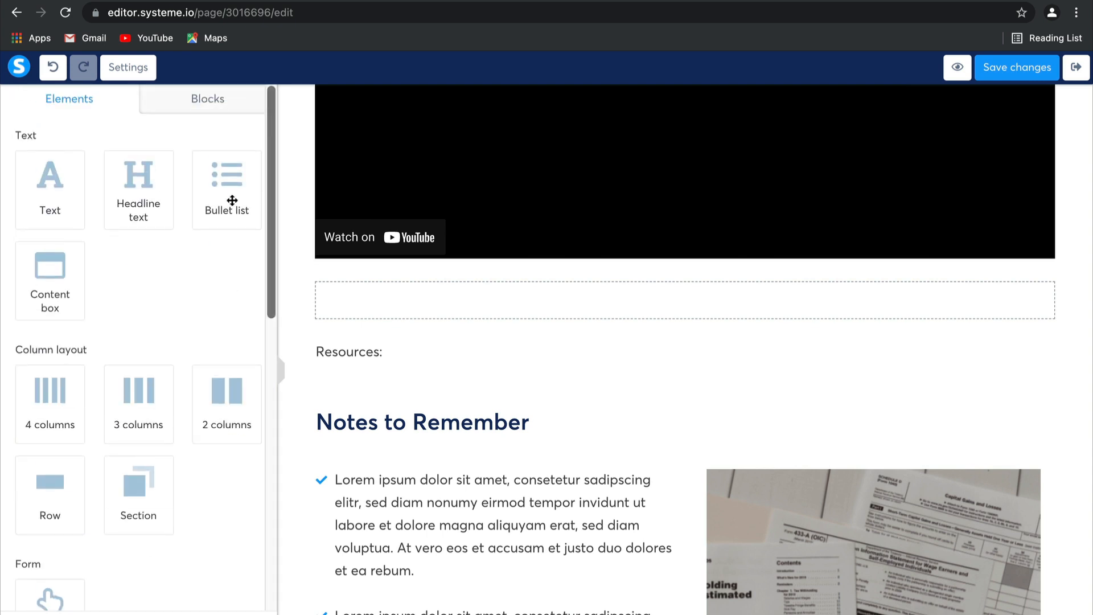
Add a bullet list (first, second) under Resources: with orange check icons and save
{"action": "left_click_drag", "start_coordinate": [226, 190], "coordinate": [362, 352]}
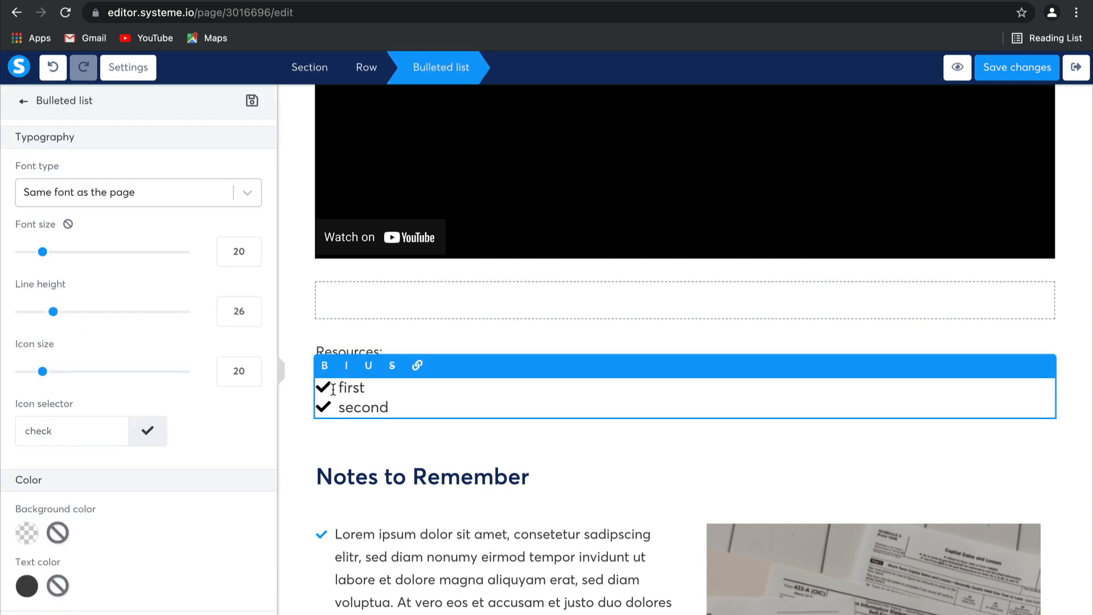
{"action": "scroll", "scroll_direction": "down", "scroll_amount": 3}
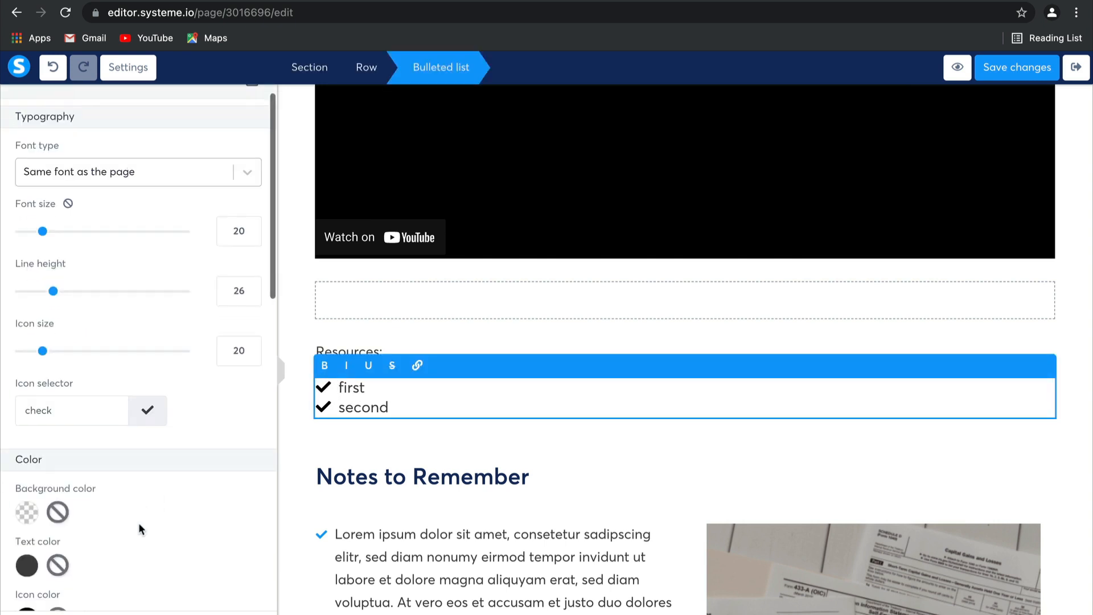
{"action": "scroll", "scroll_direction": "down", "scroll_amount": 3}
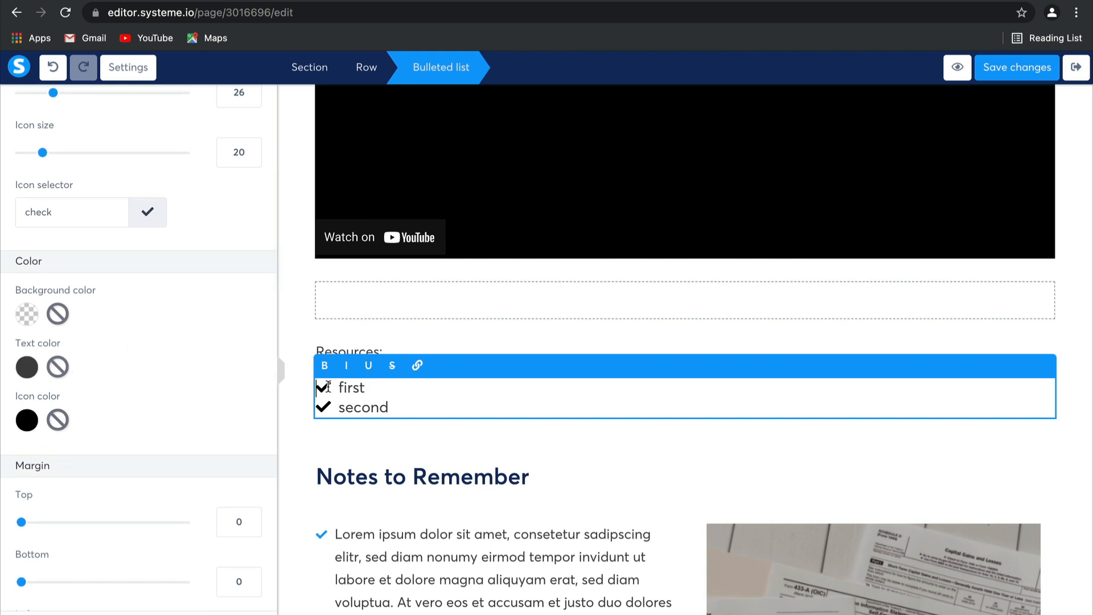
{"action": "double_click", "coordinate": [350, 387]}
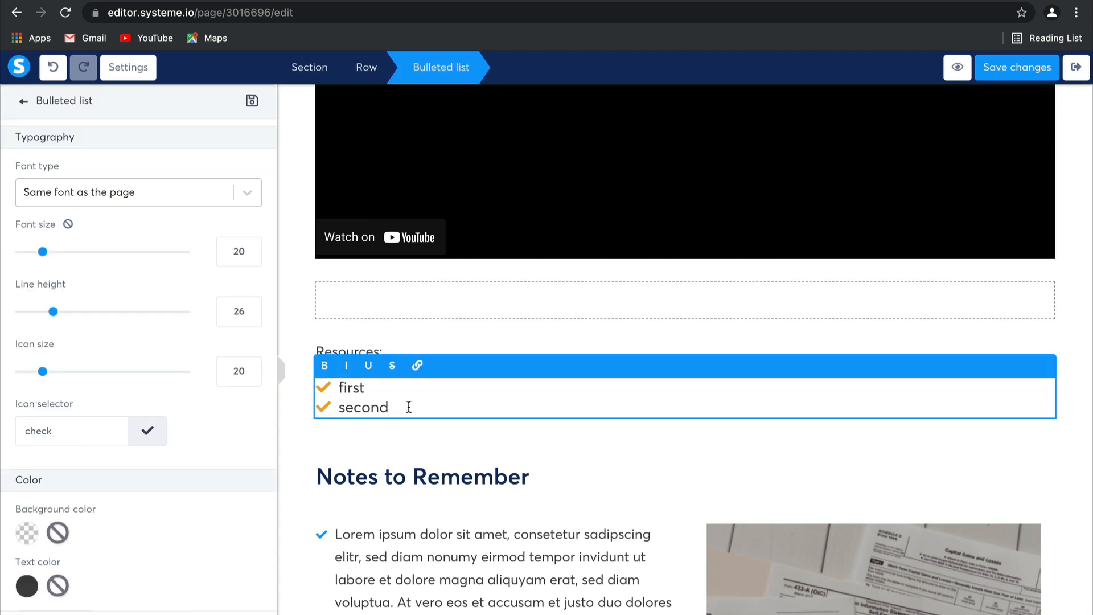
{"action": "scroll", "scroll_direction": "up", "scroll_amount": 3}
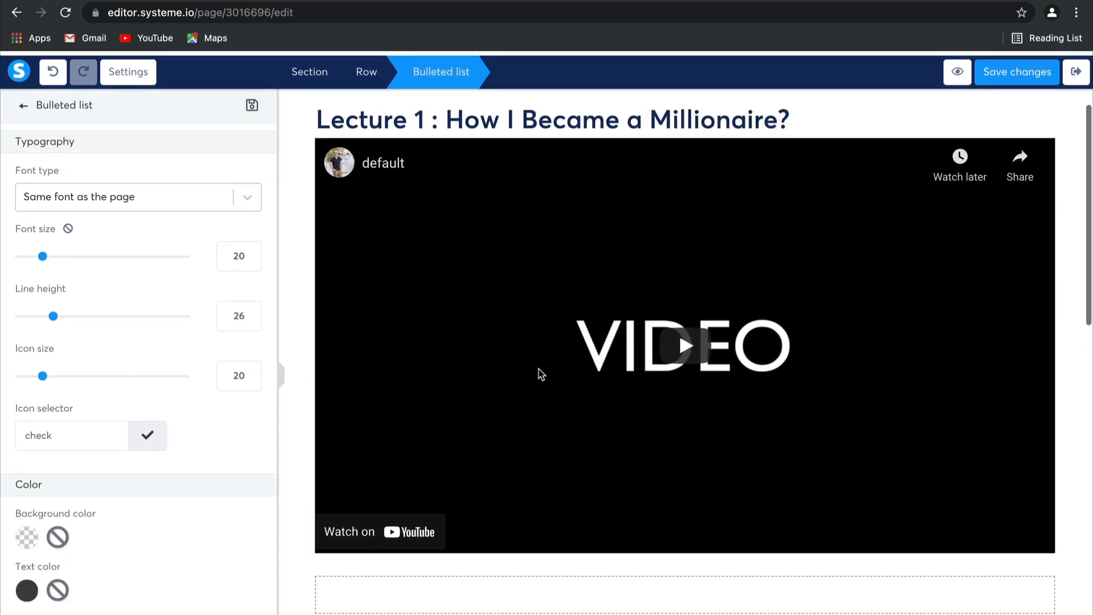
{"action": "left_click", "coordinate": [1017, 67]}
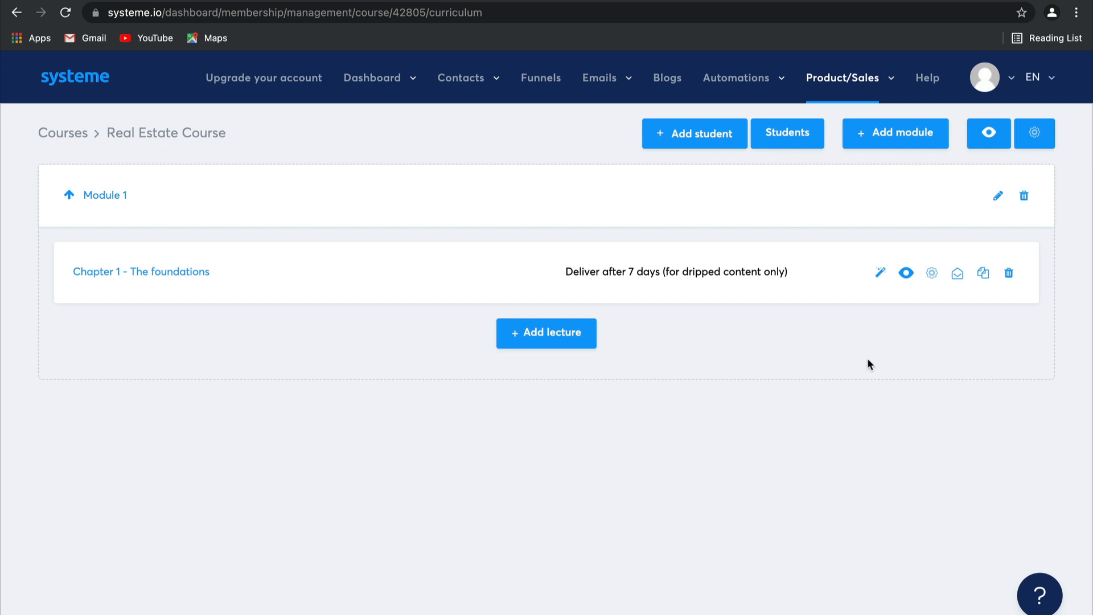
{"action": "mouse_move", "coordinate": [995, 305]}
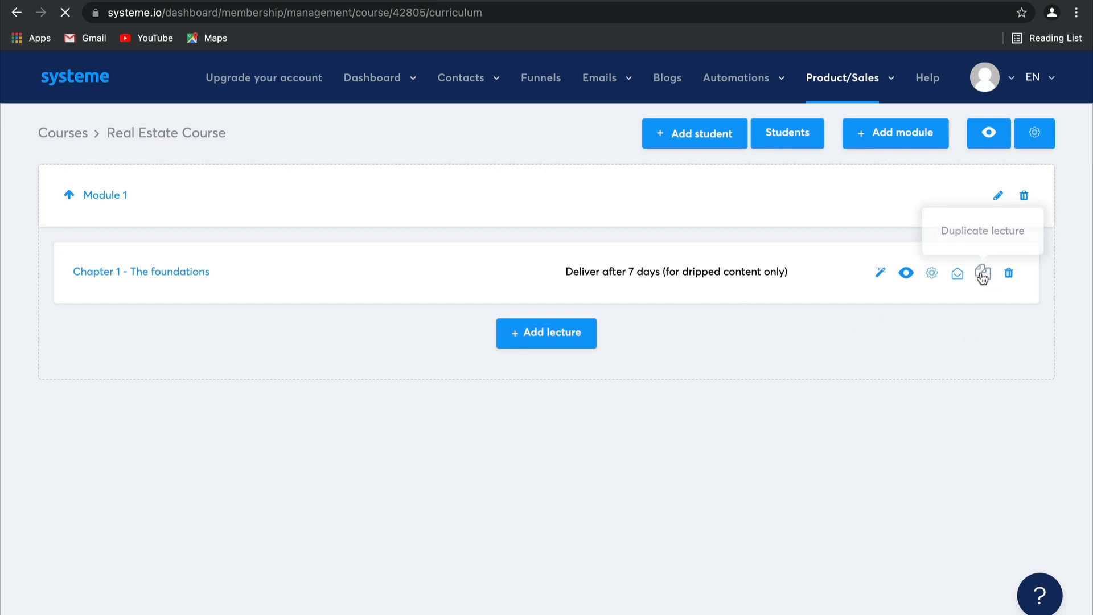
Duplicate the 'Chapter 1 - The foundations' lecture within Module 1
{"action": "left_click", "coordinate": [983, 272]}
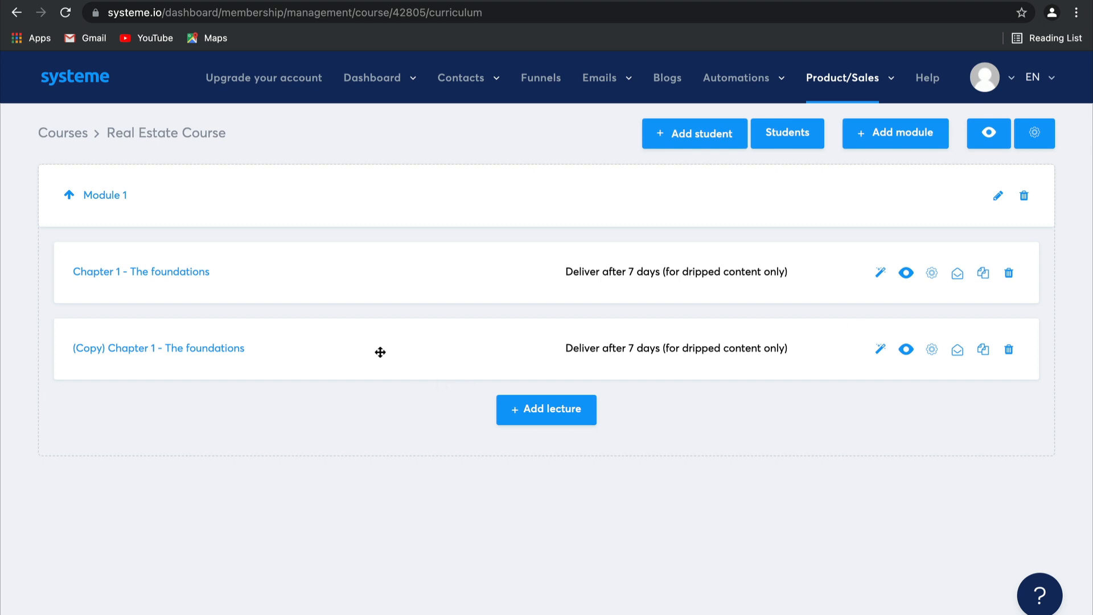
{"action": "mouse_move", "coordinate": [868, 367]}
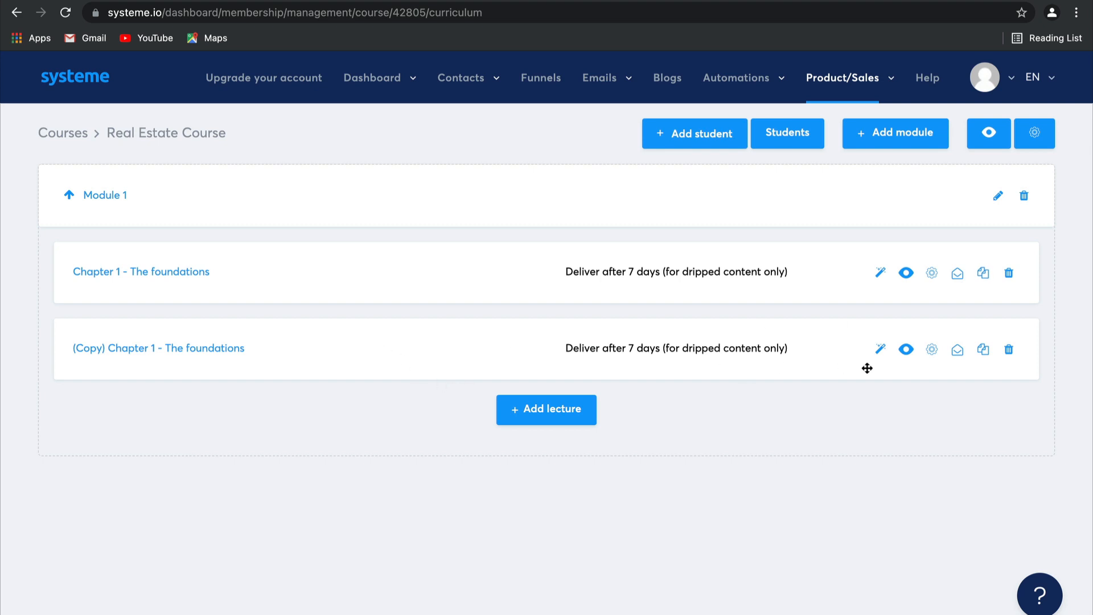
{"action": "mouse_move", "coordinate": [880, 348]}
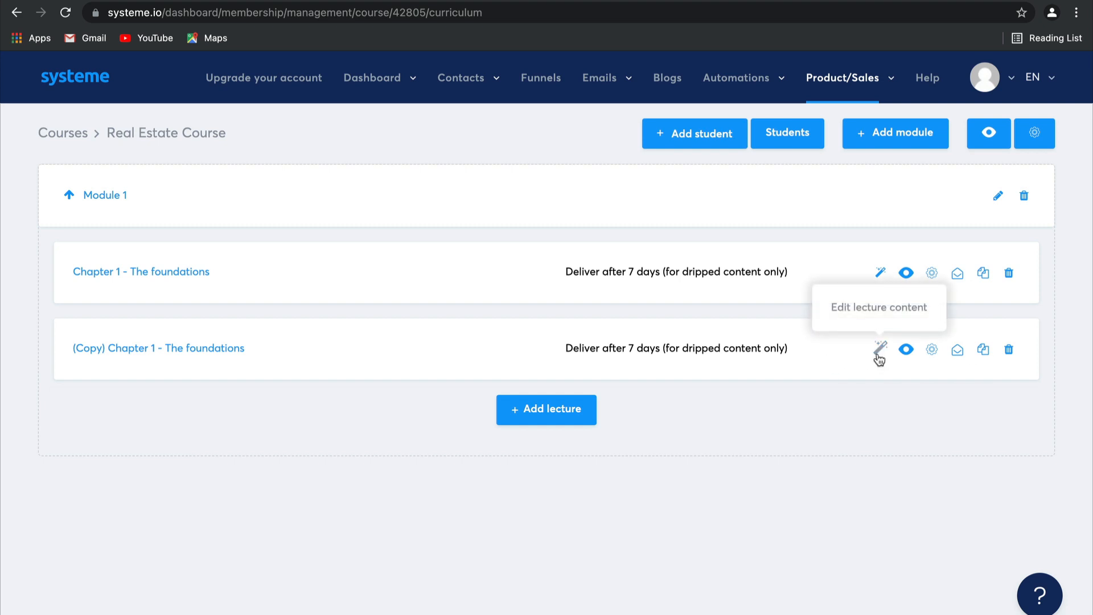
Change the copy's heading to 'Lecture 2 : How You Can Become a Millionaire?', save and exit to the curriculum
{"action": "left_click", "coordinate": [880, 349]}
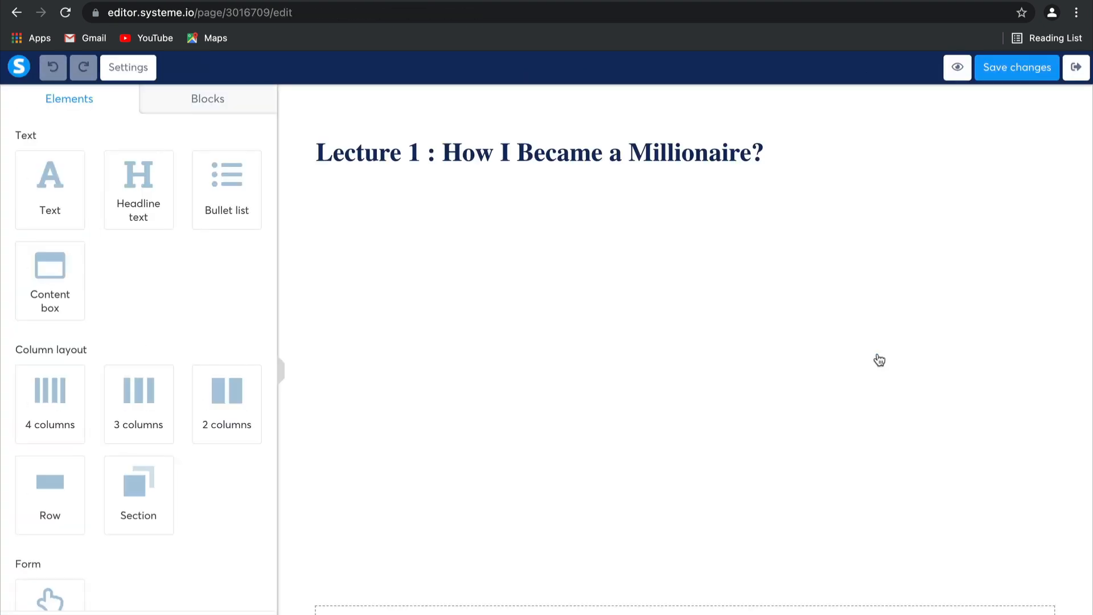
{"action": "left_click", "coordinate": [539, 153]}
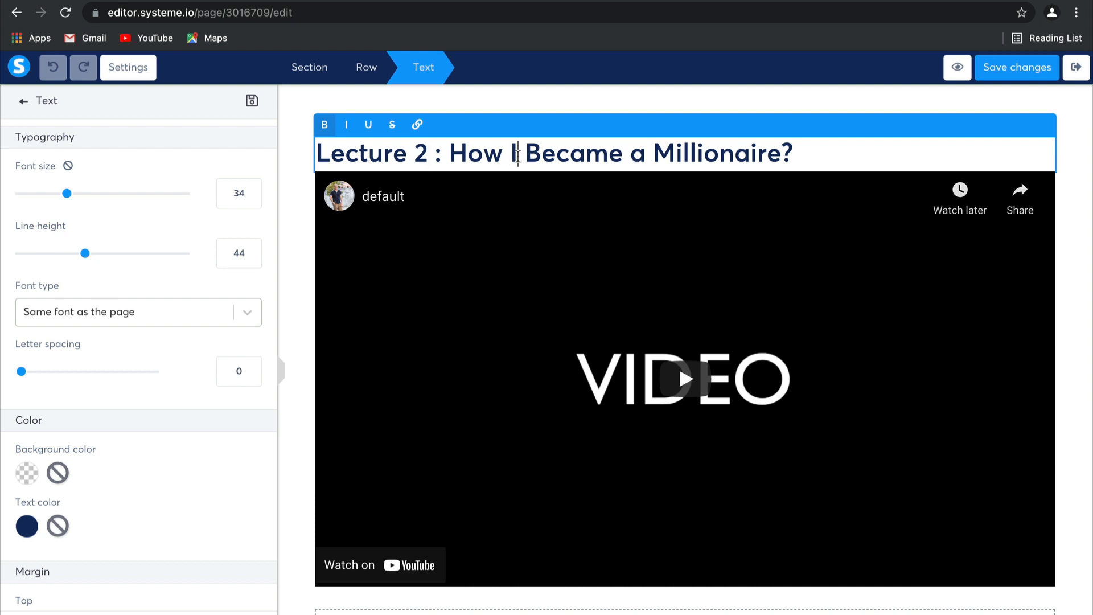
{"action": "type", "text": "You Can"}
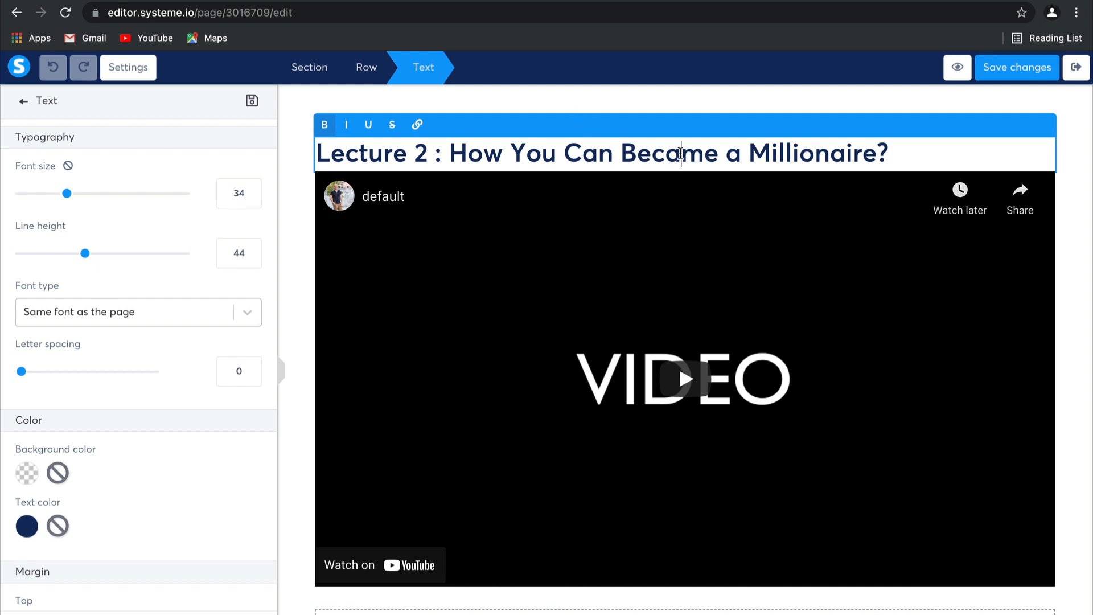
{"action": "scroll", "scroll_direction": "down", "scroll_amount": 3}
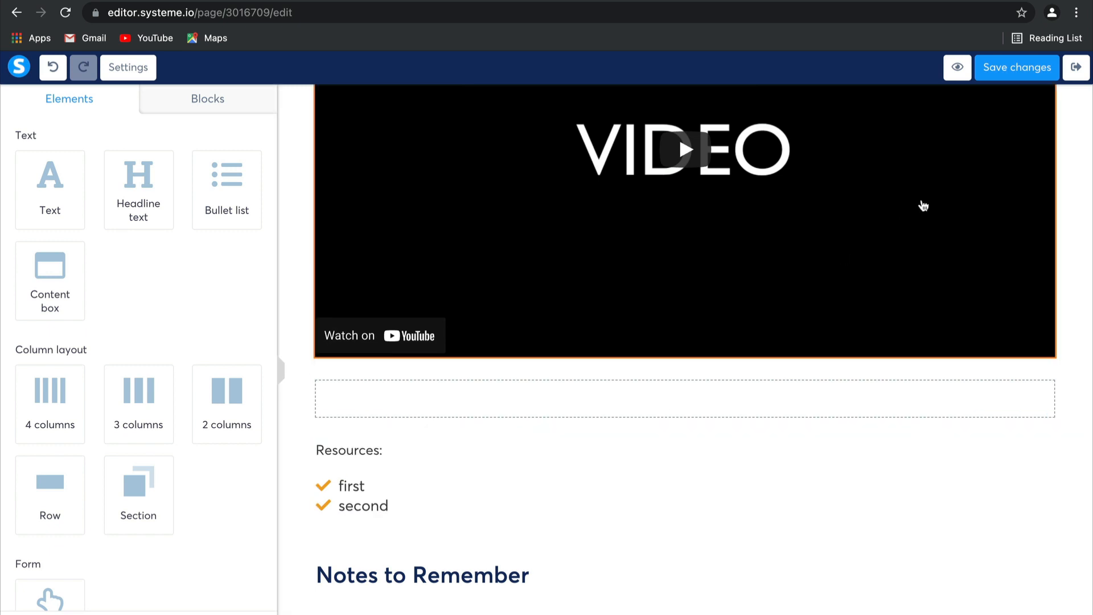
{"action": "left_click", "coordinate": [1016, 67]}
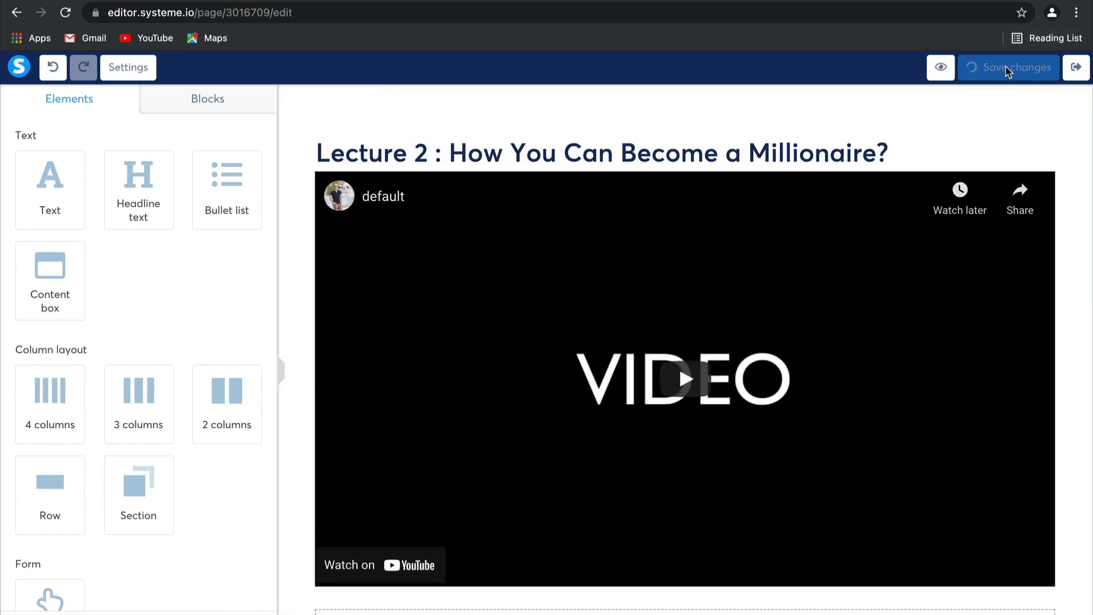
{"action": "left_click", "coordinate": [1008, 68]}
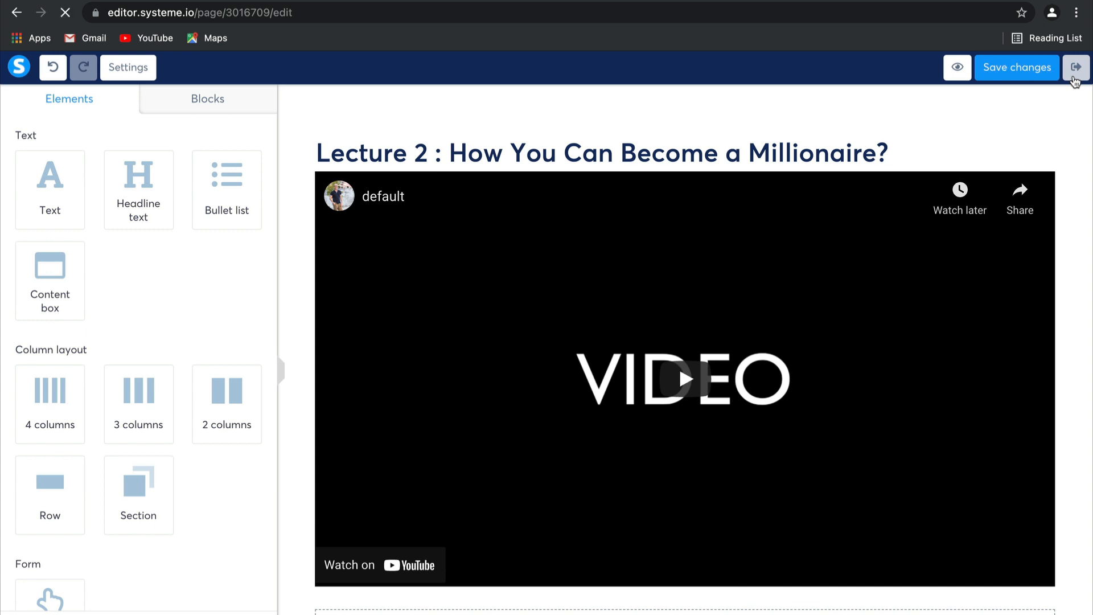
{"action": "left_click", "coordinate": [1076, 67]}
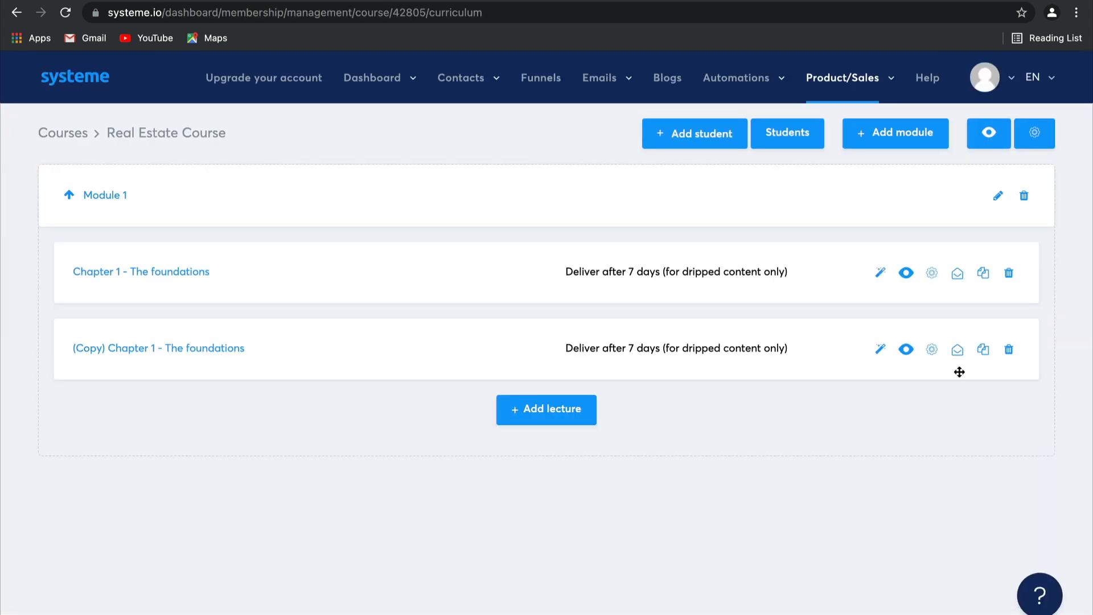
Rename the copied lecture to 'Chapter 2 - The next step' and save
{"action": "left_click", "coordinate": [880, 350]}
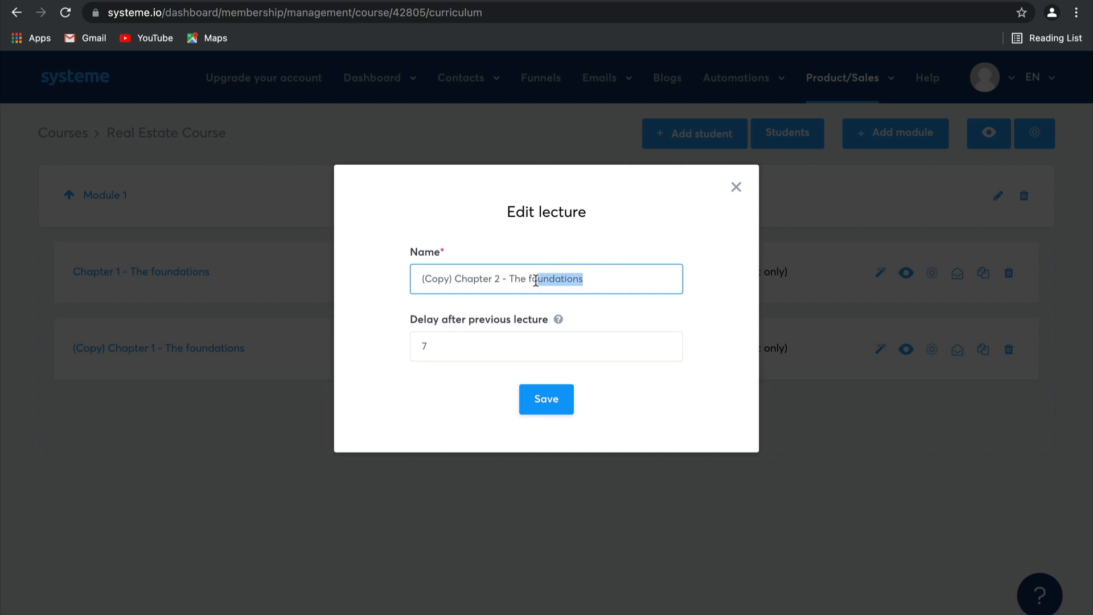
{"action": "type", "text": "n"}
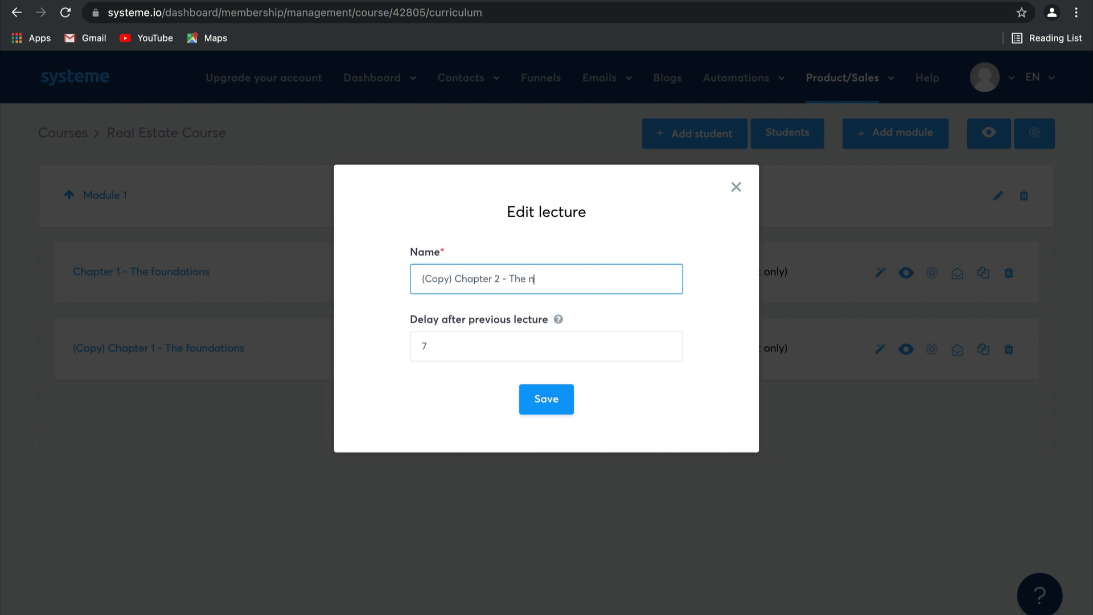
{"action": "type", "text": "ext step"}
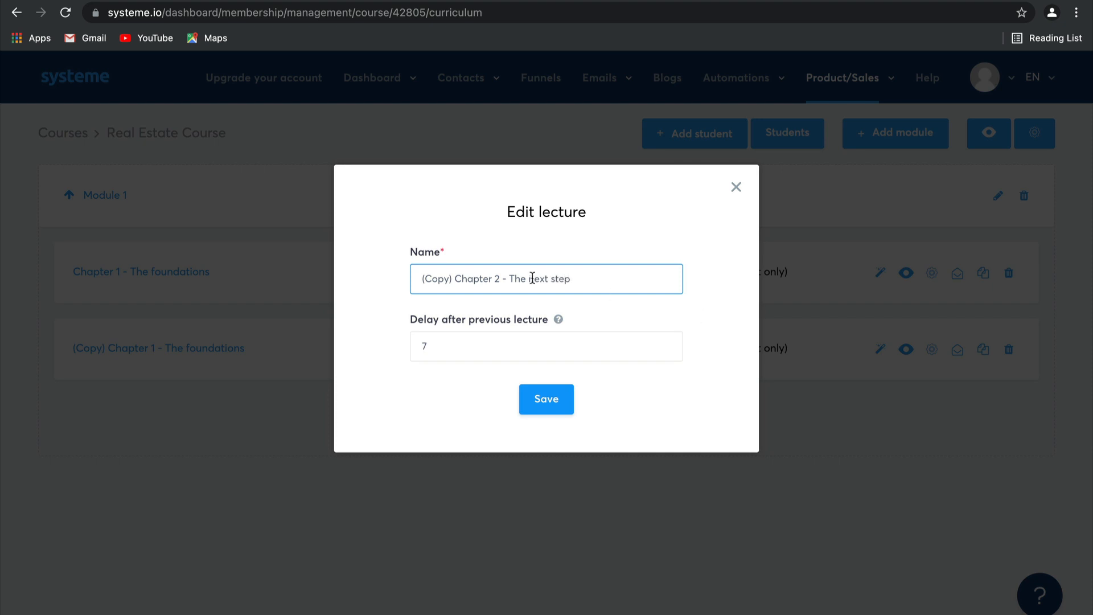
{"action": "type", "text": "Chapter 2 - The next step"}
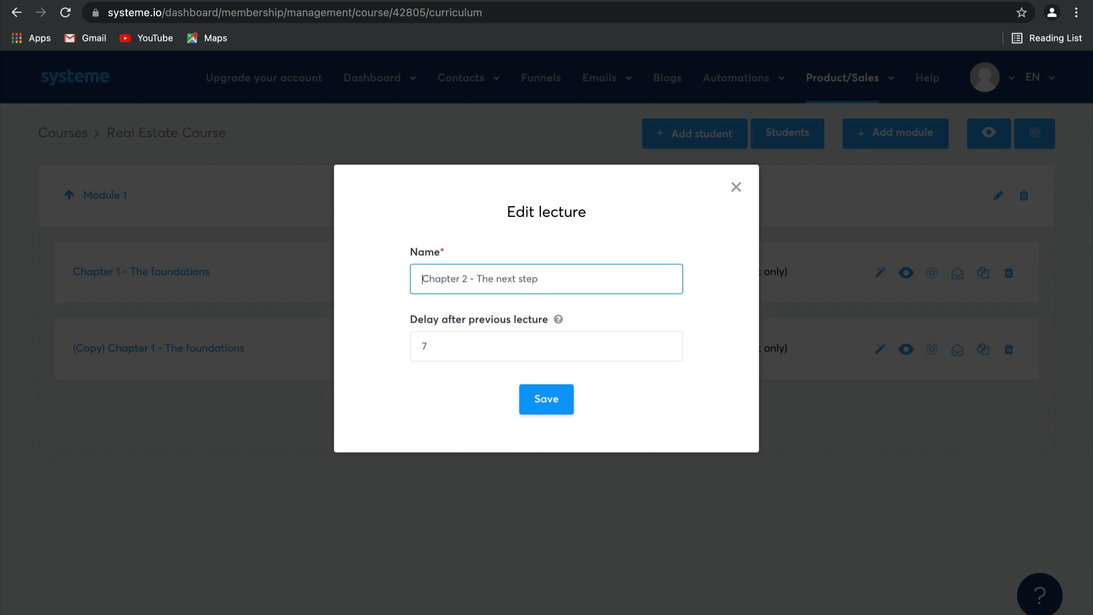
{"action": "left_click", "coordinate": [546, 398]}
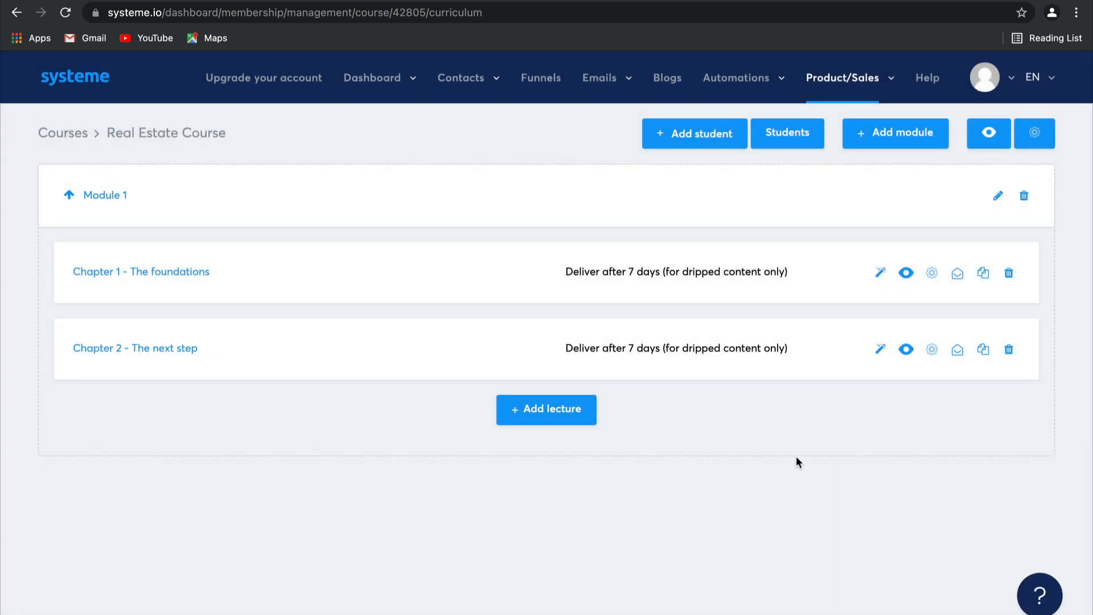
{"action": "mouse_move", "coordinate": [576, 368]}
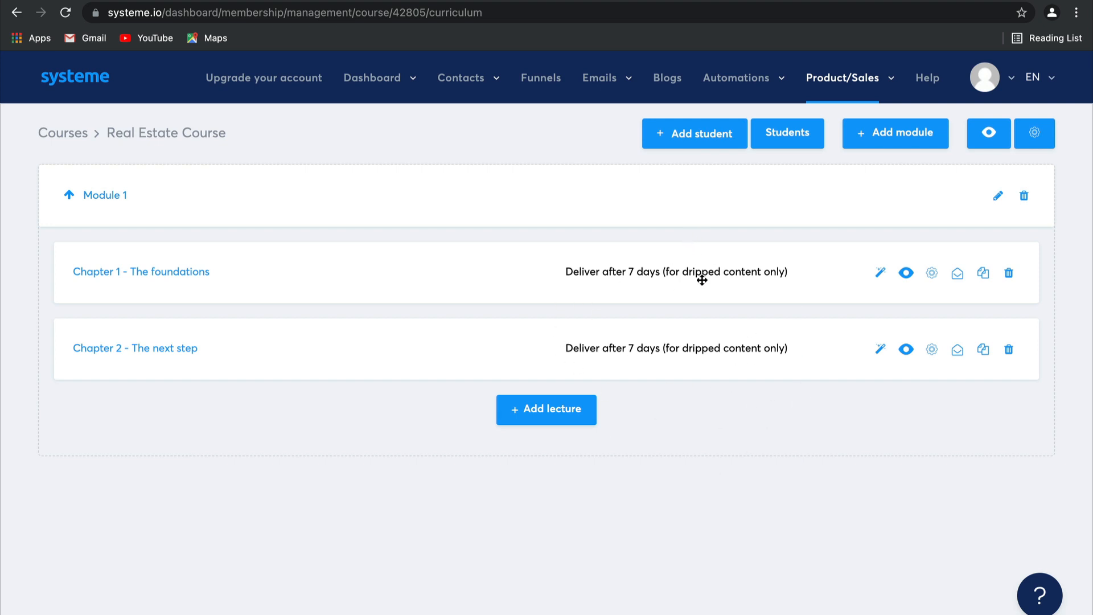
{"action": "mouse_move", "coordinate": [722, 318]}
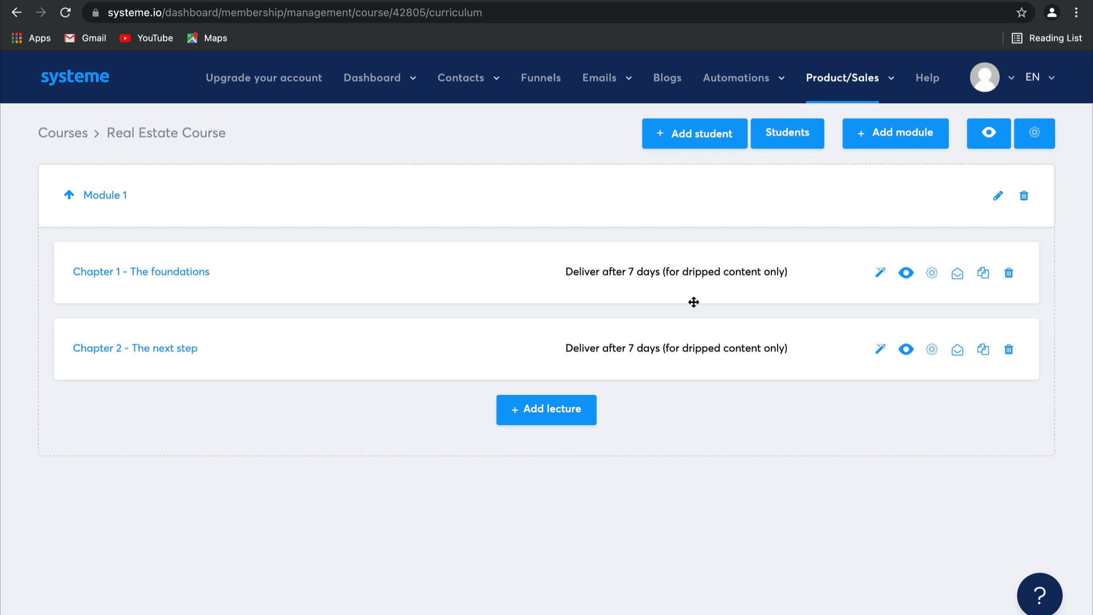
{"action": "mouse_move", "coordinate": [745, 450]}
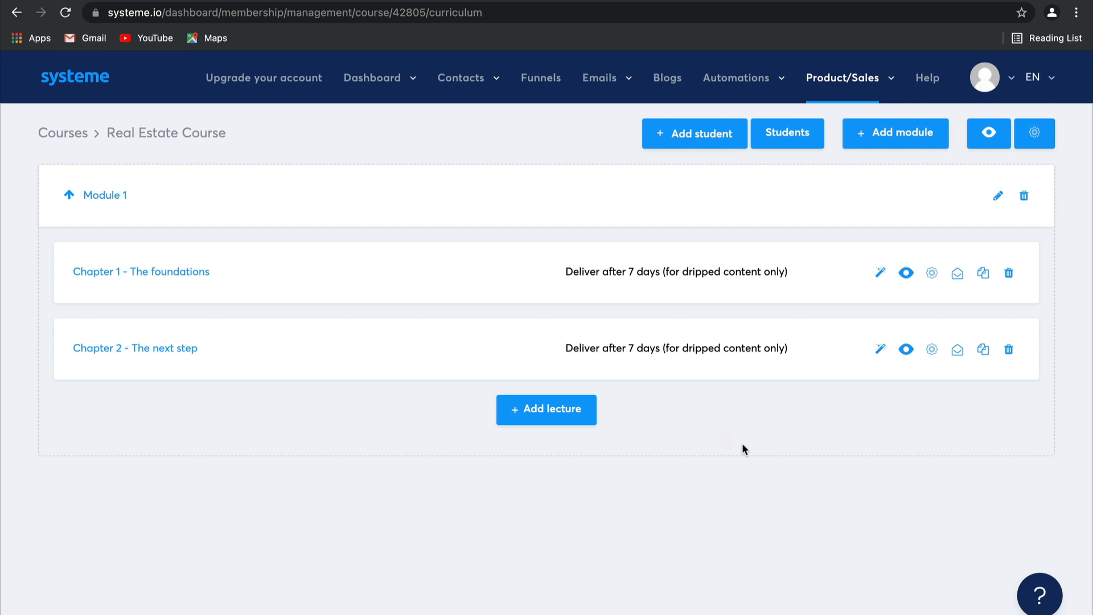
{"action": "mouse_move", "coordinate": [886, 66]}
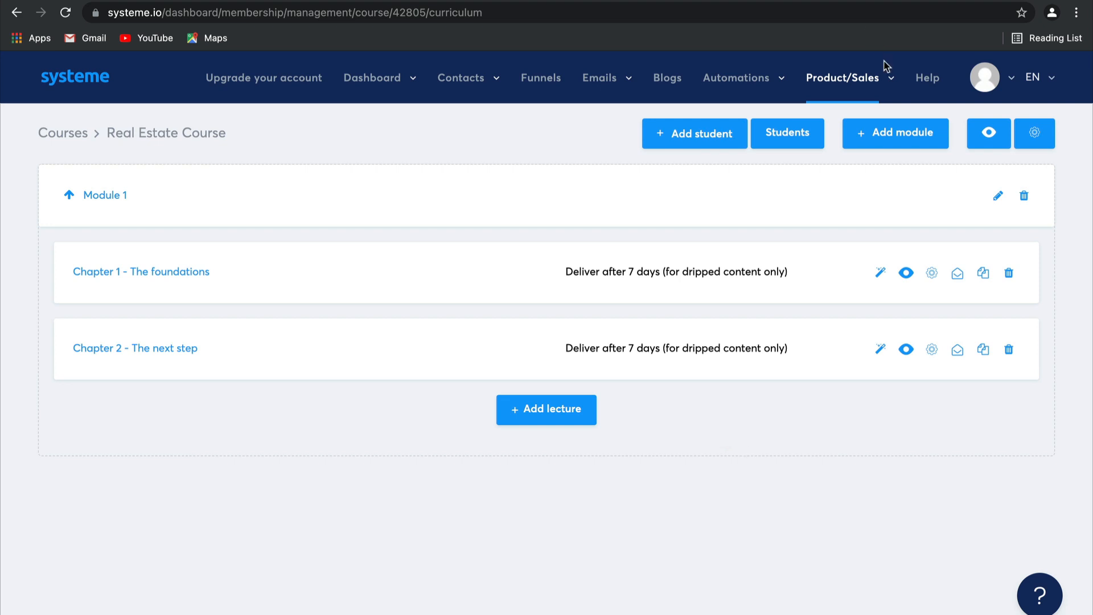
Create a second module named 'Module 2' in the Real Estate Course
{"action": "left_click", "coordinate": [895, 134]}
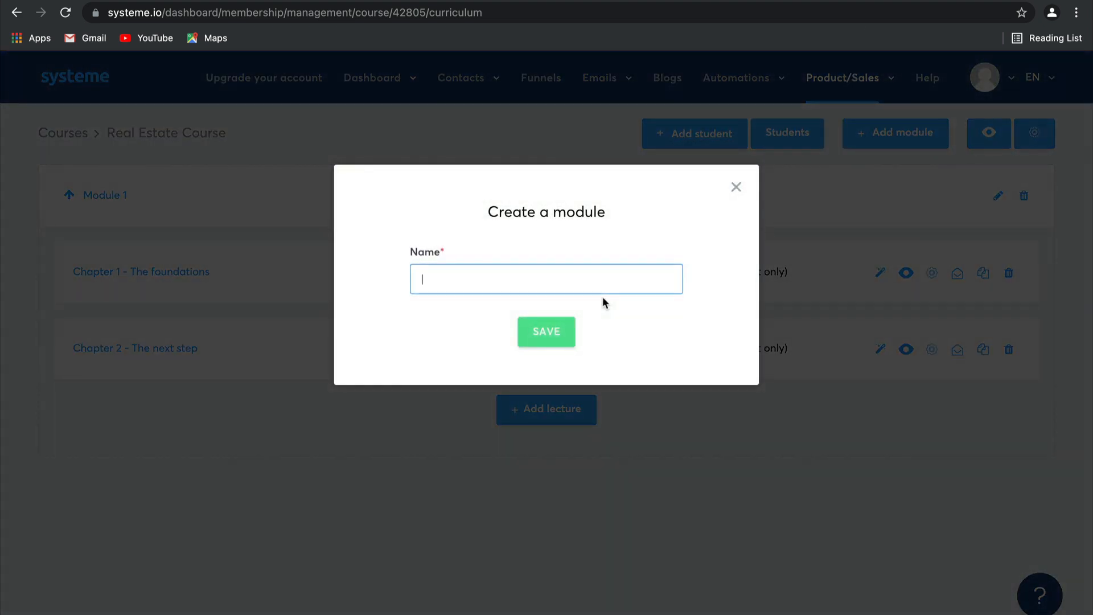
{"action": "type", "text": "Module"}
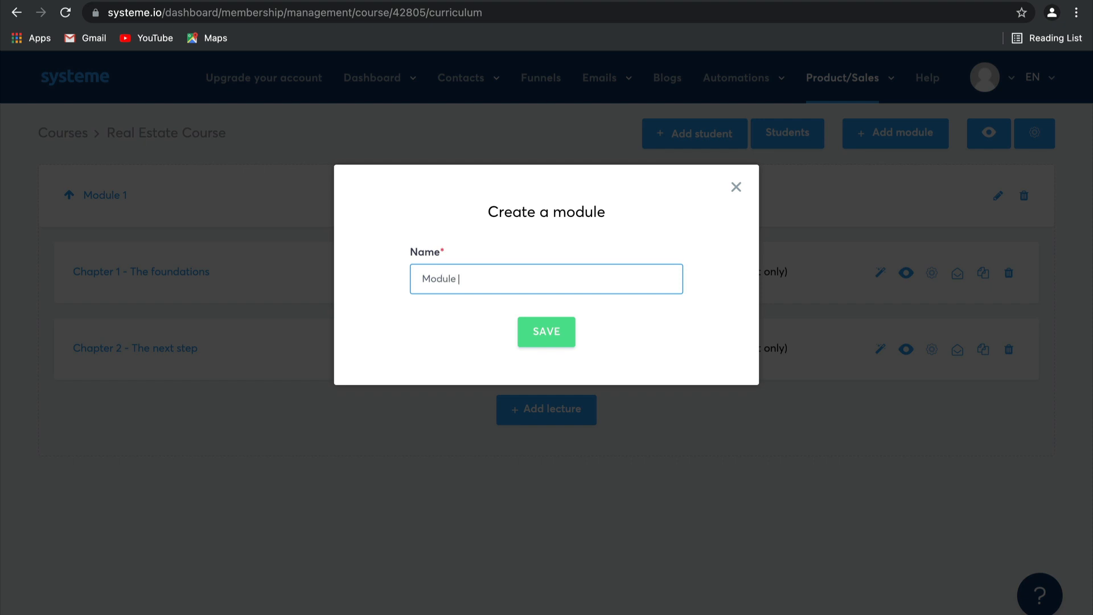
{"action": "left_click", "coordinate": [545, 331]}
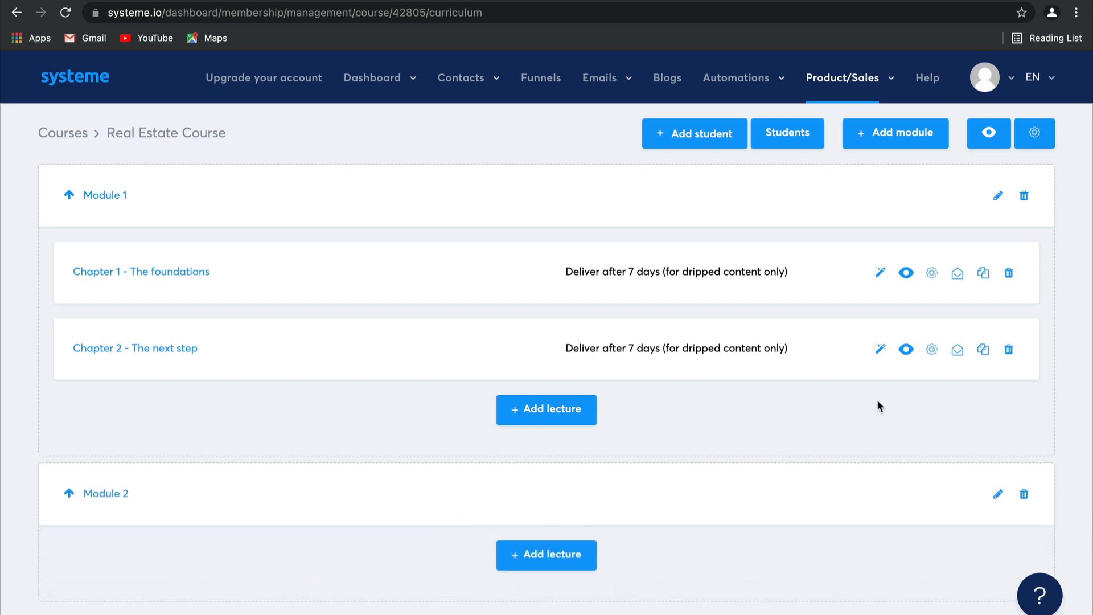
{"action": "mouse_move", "coordinate": [984, 350]}
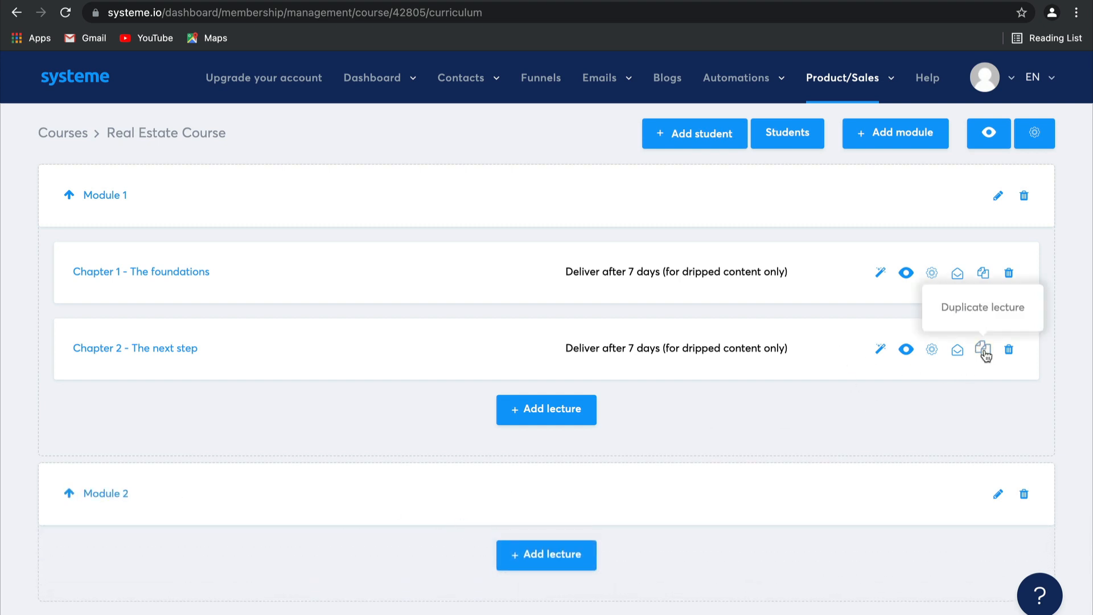
Duplicate 'Chapter 2 - The next step' so the copy sits inside Module 2
{"action": "left_click", "coordinate": [983, 349]}
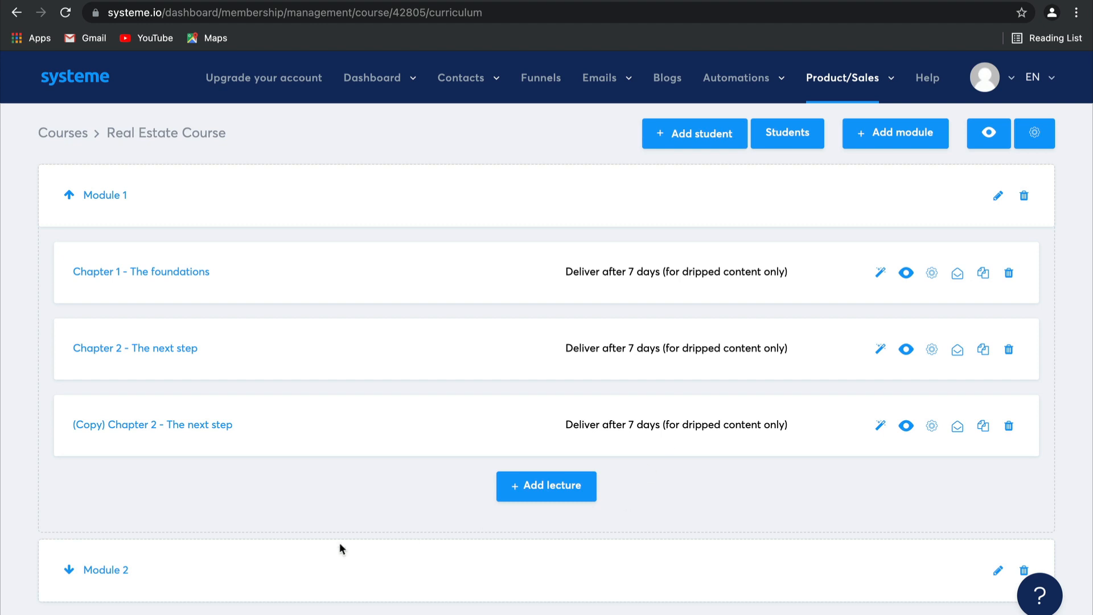
{"action": "scroll", "scroll_direction": "down", "scroll_amount": 3}
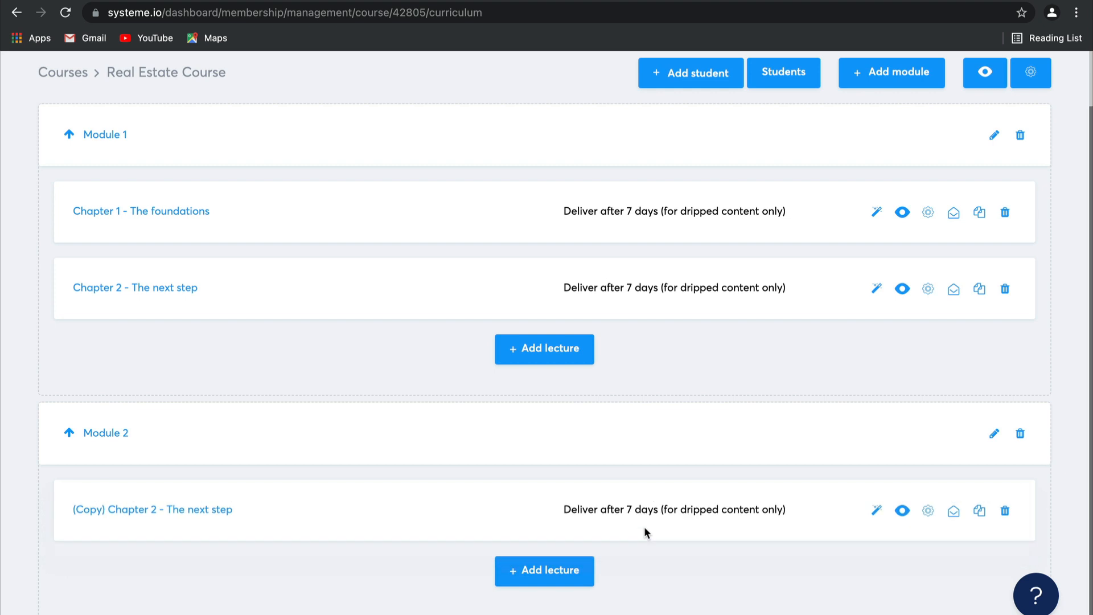
{"action": "mouse_move", "coordinate": [257, 510]}
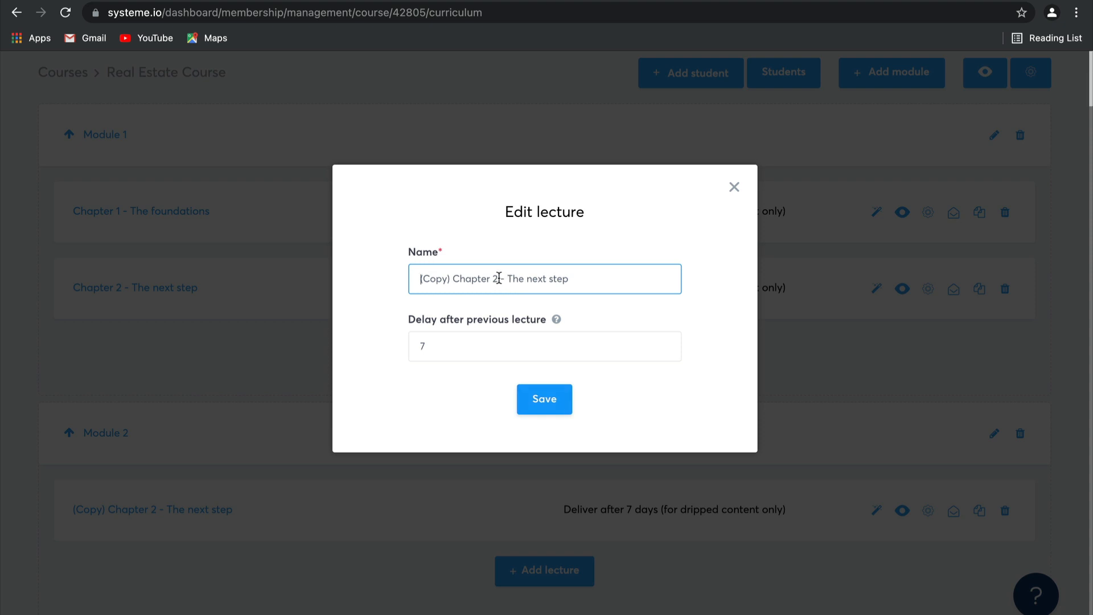
{"action": "left_click", "coordinate": [544, 399]}
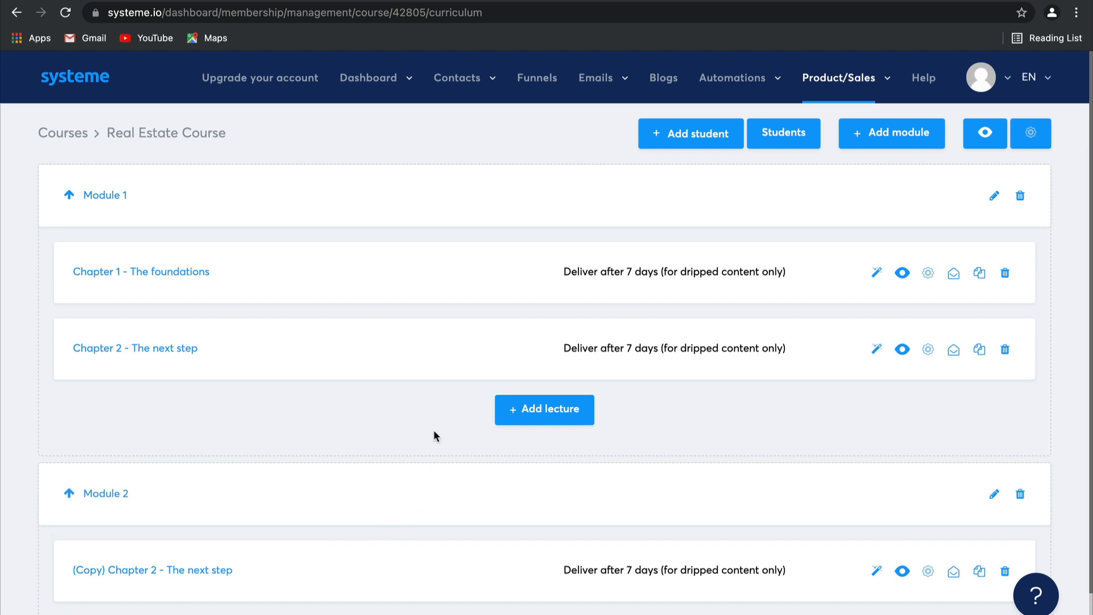
{"action": "mouse_move", "coordinate": [467, 525]}
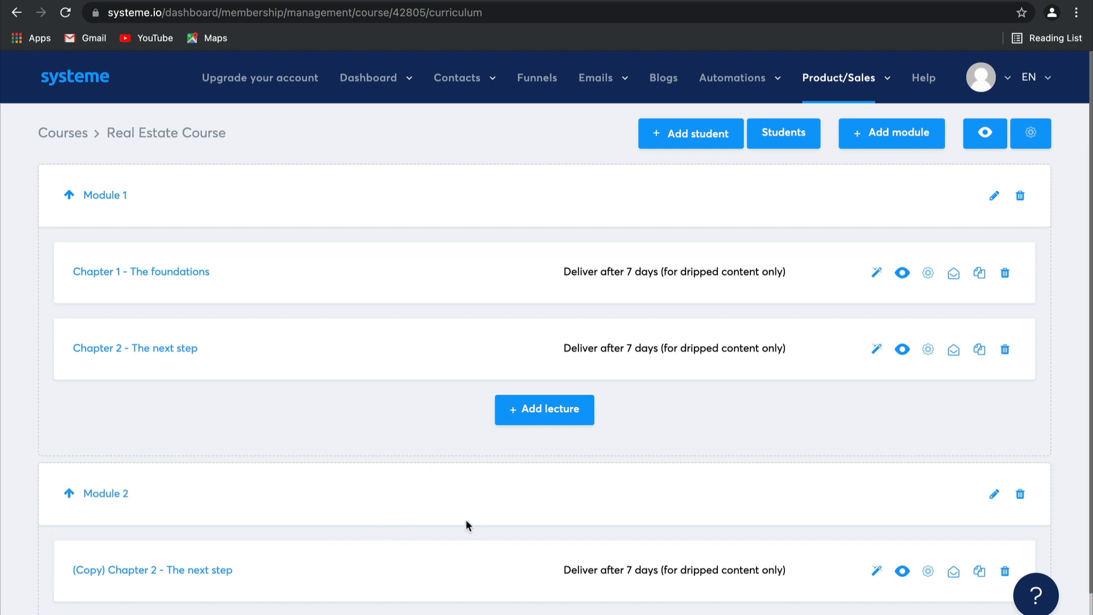
{"action": "mouse_move", "coordinate": [349, 439]}
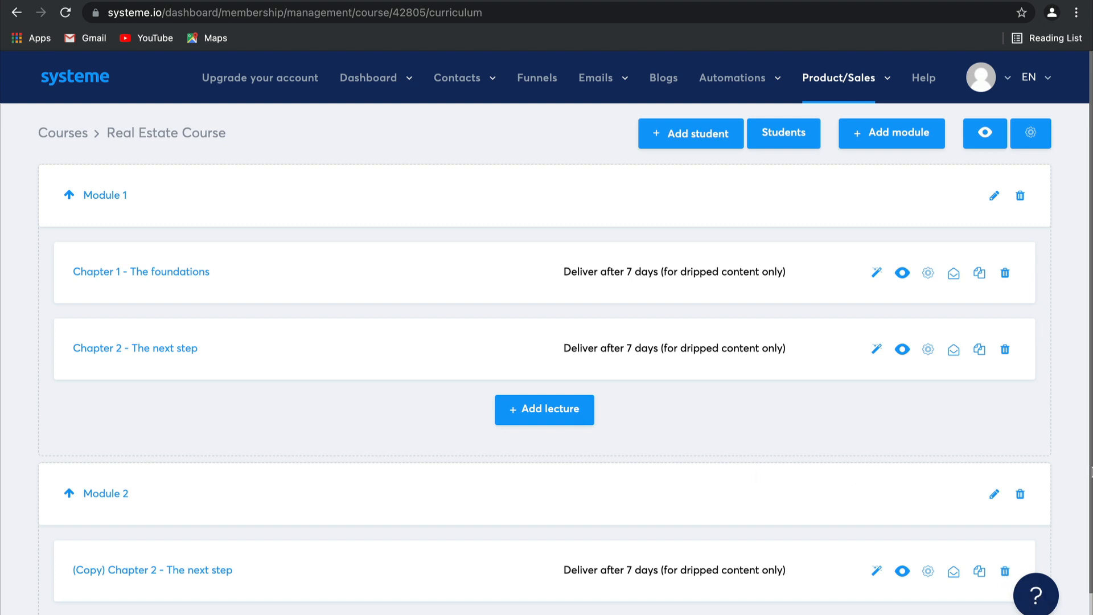
{"action": "mouse_move", "coordinate": [1035, 423]}
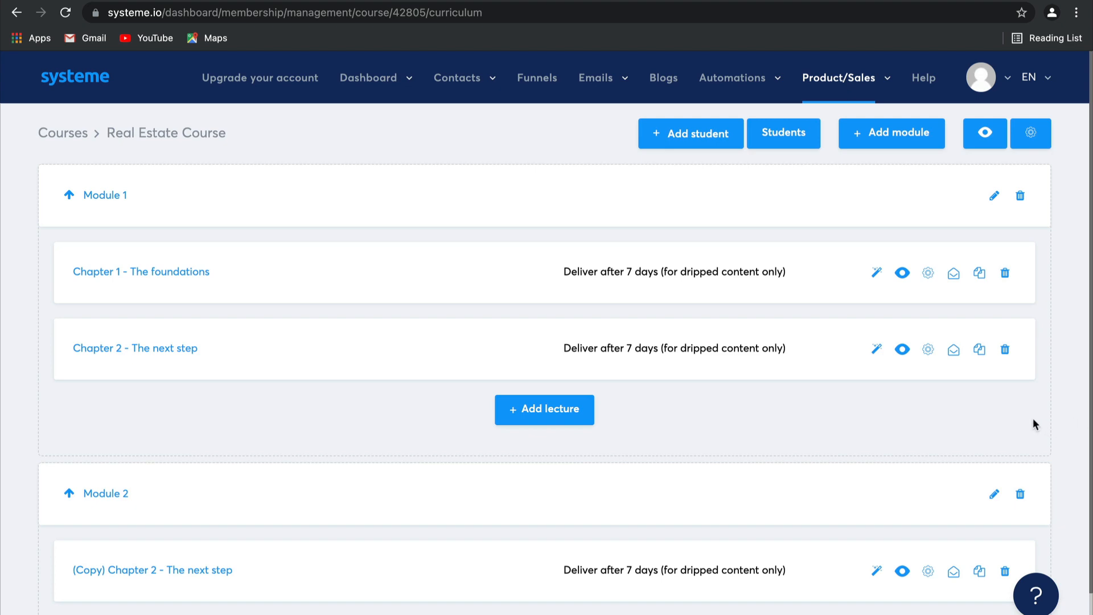